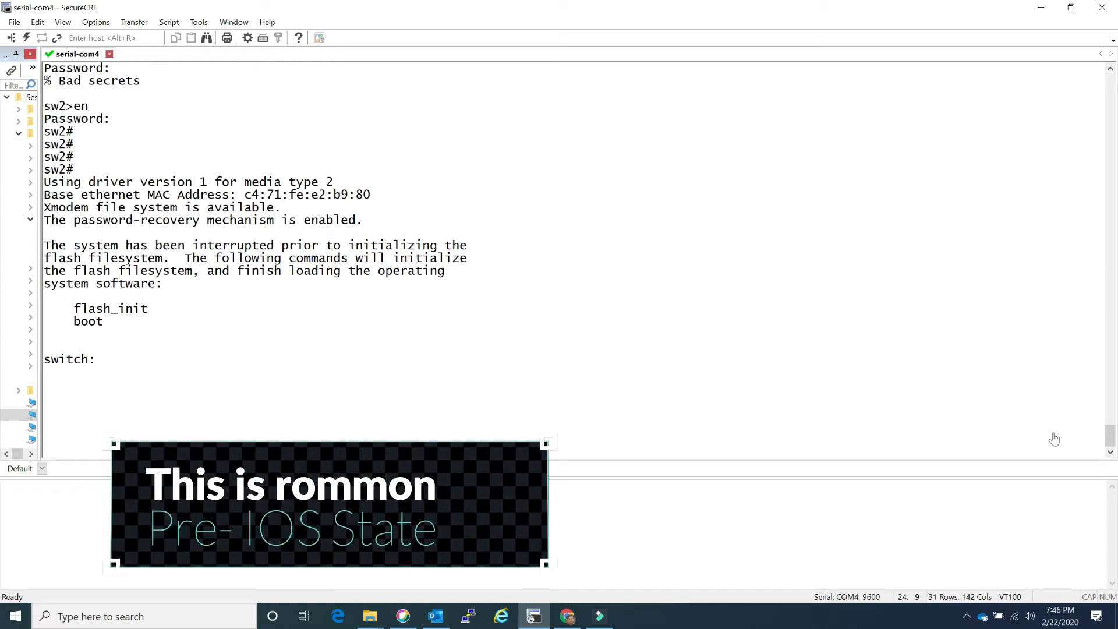
Step: Run flash_init at the rommon prompt to initialize the flash filesystem
{"action": "type", "text": "flash"}
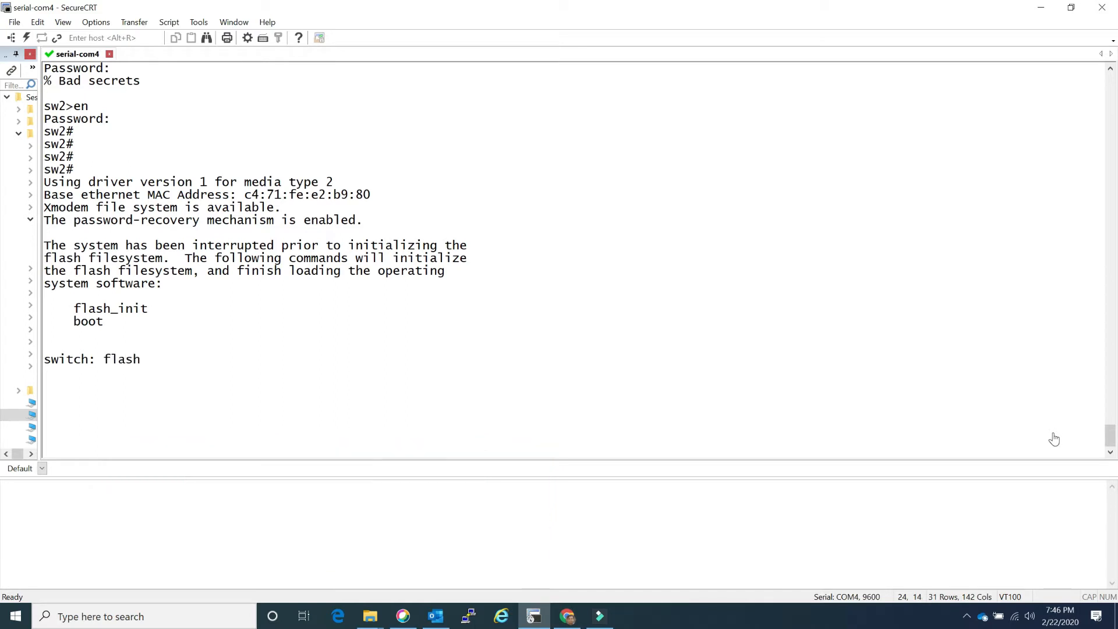
{"action": "type", "text": "_init"}
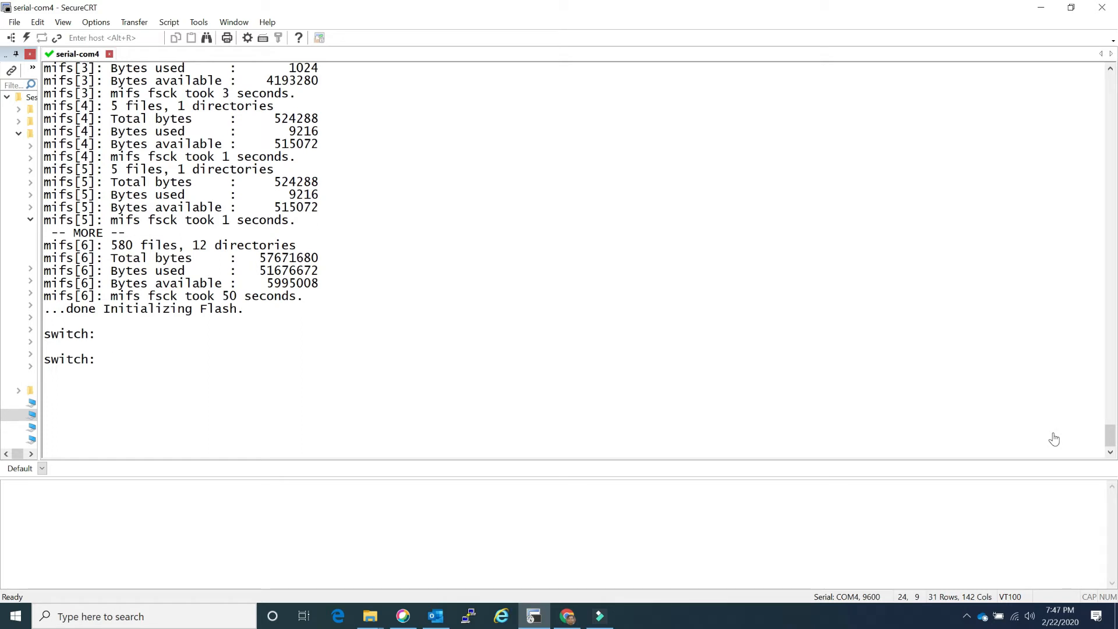
Step: Run dir flash: to list config.text, private-config.text and the IOS images
{"action": "type", "text": "dir f"}
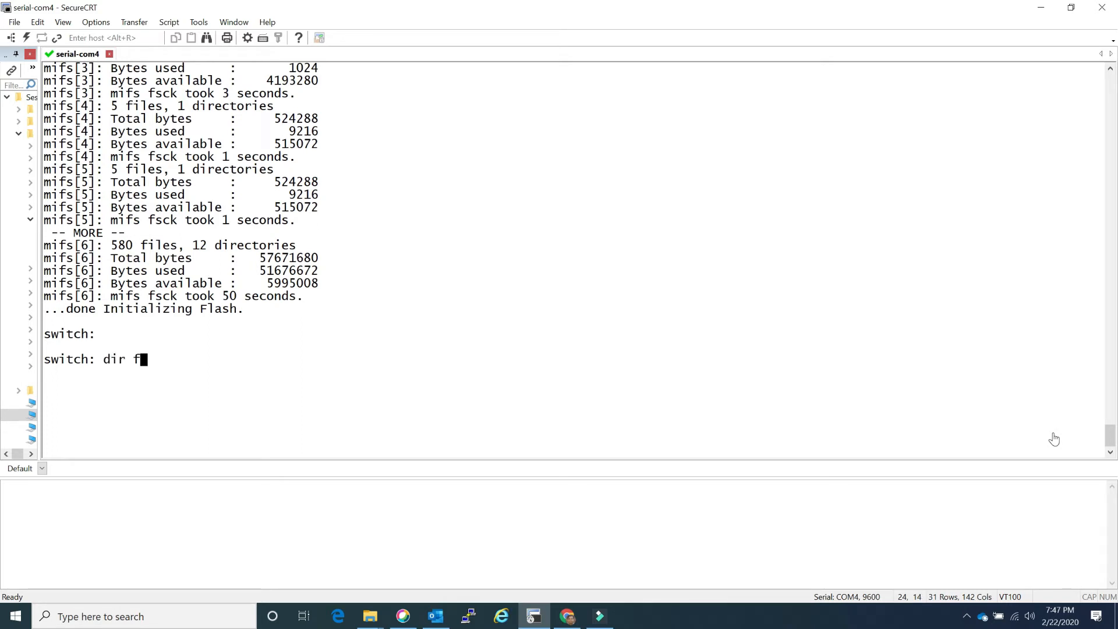
{"action": "type", "text": "lash:"}
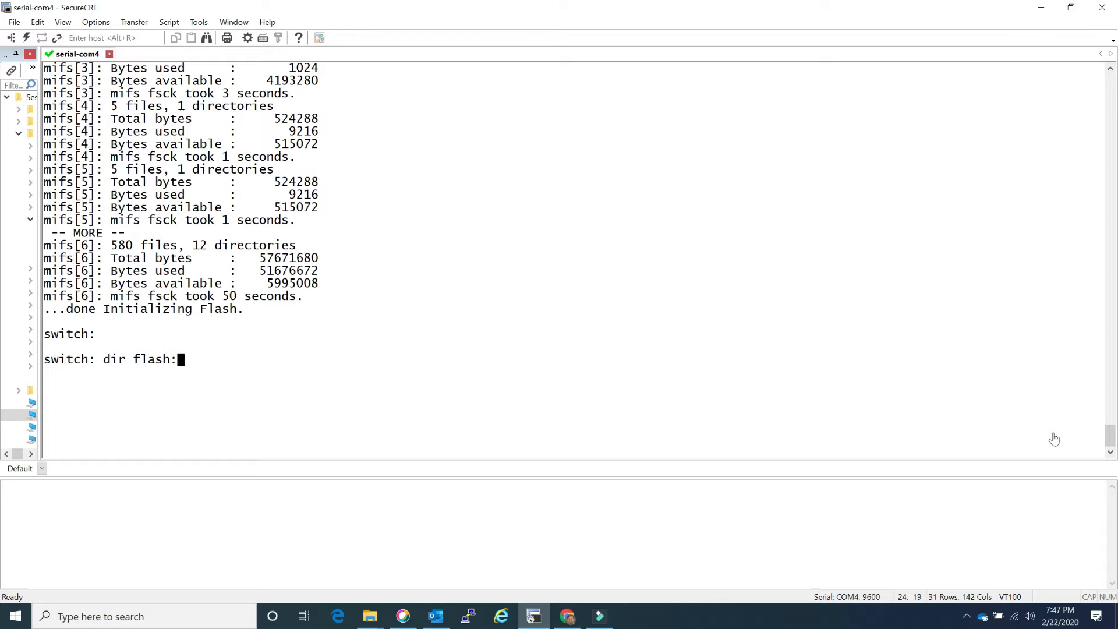
{"action": "key", "text": "Return"}
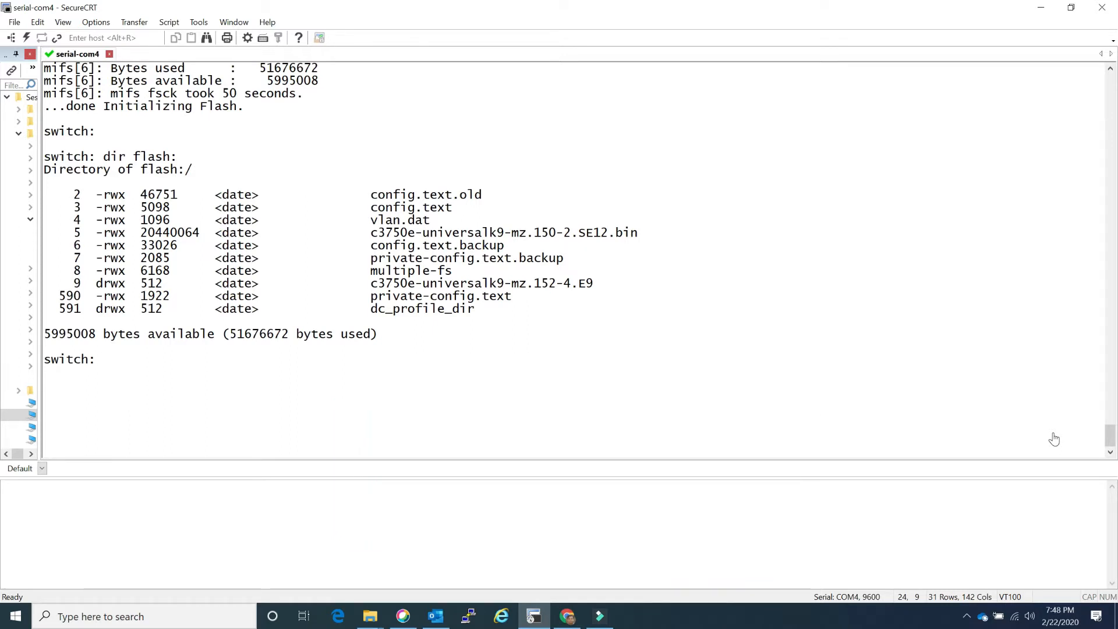
Step: Run rename flash:config.text flash:config.old1.text at the switch: prompt
{"action": "type", "text": "renam"}
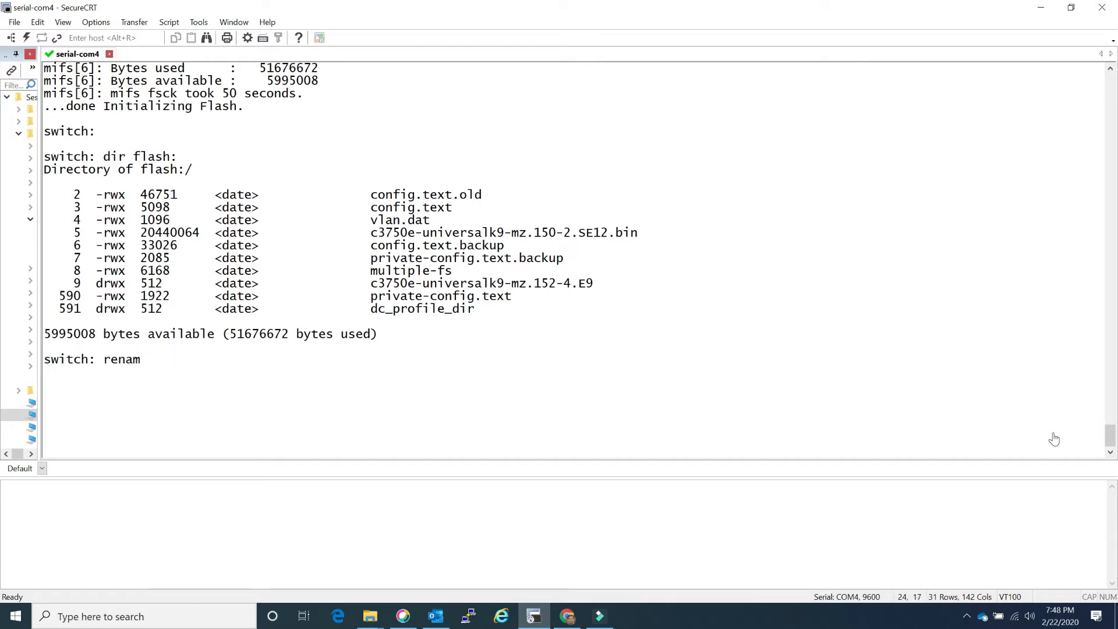
{"action": "key", "text": "BackSpace"}
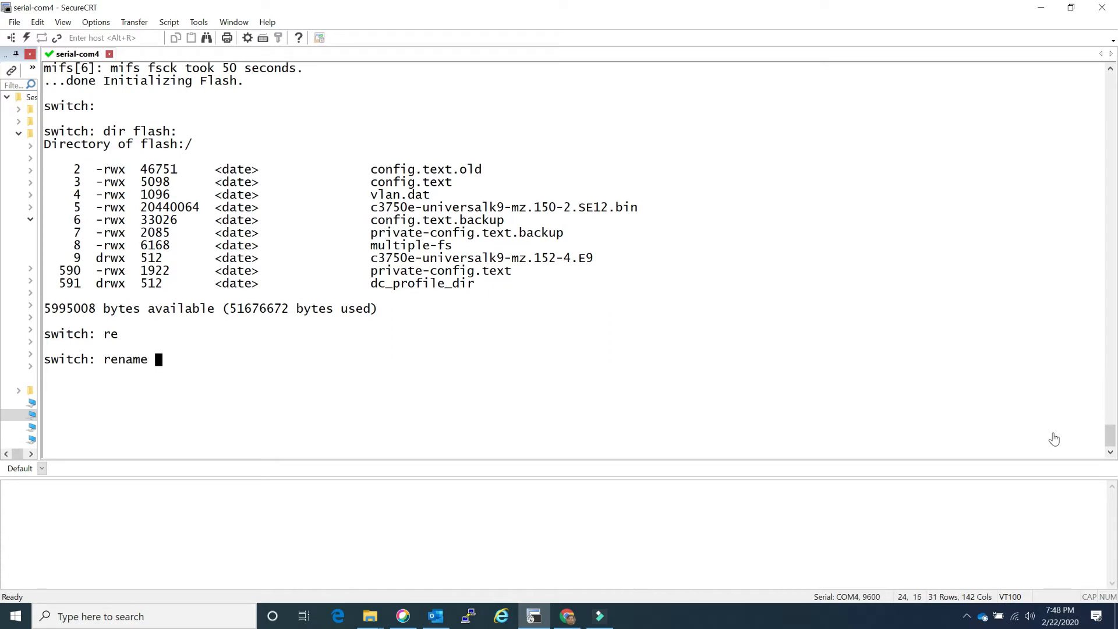
{"action": "type", "text": "fas"}
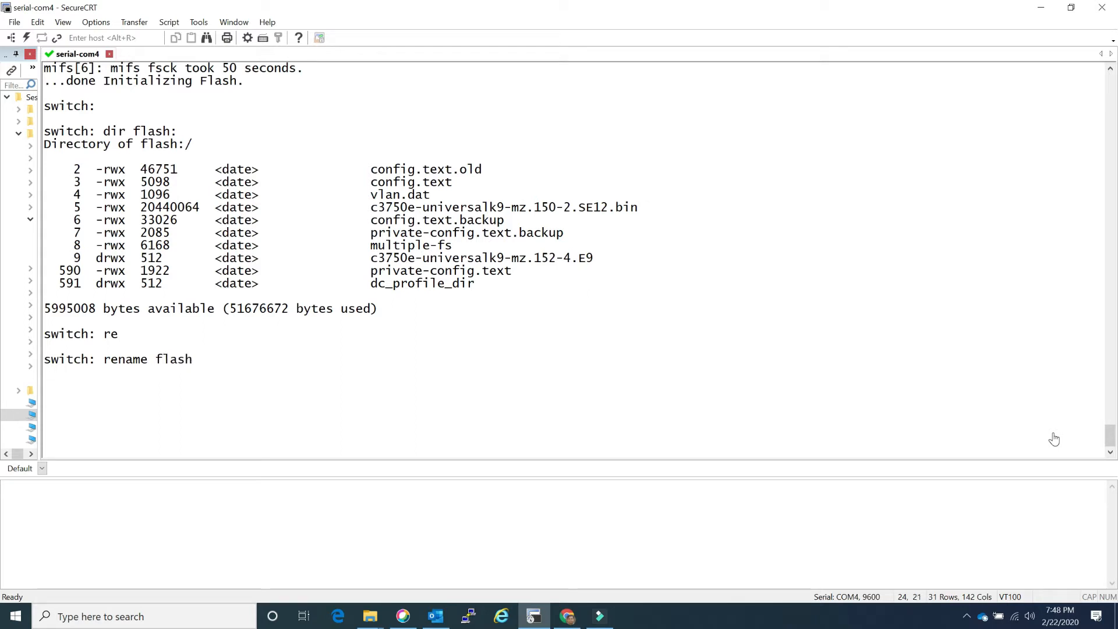
{"action": "type", "text": ":confi"}
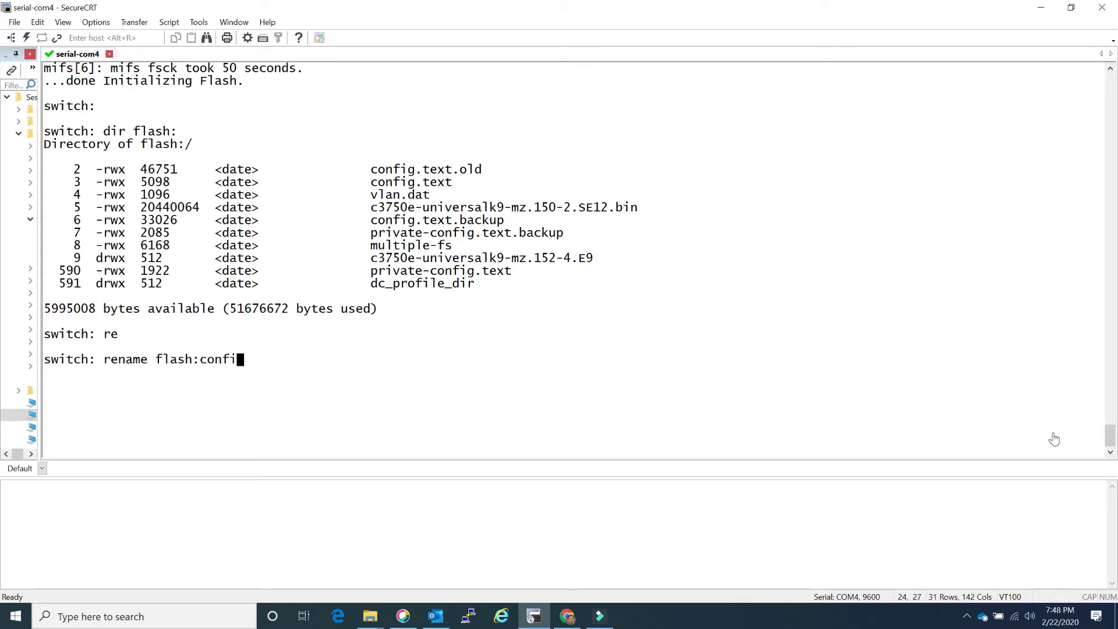
{"action": "type", "text": "g"}
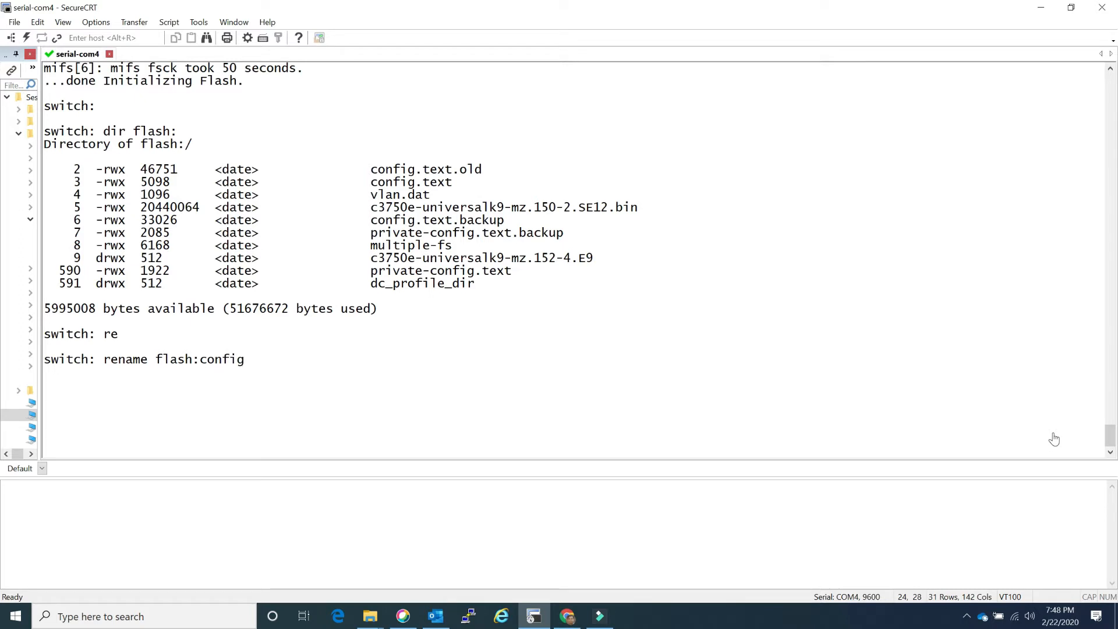
{"action": "type", "text": ".text"}
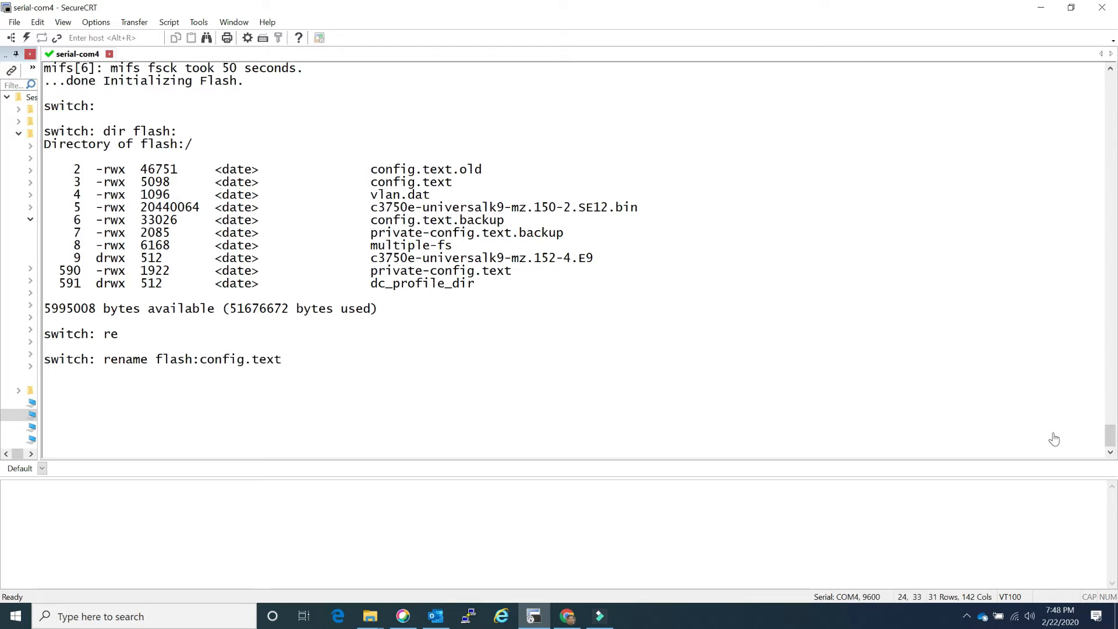
{"action": "type", "text": "flash"}
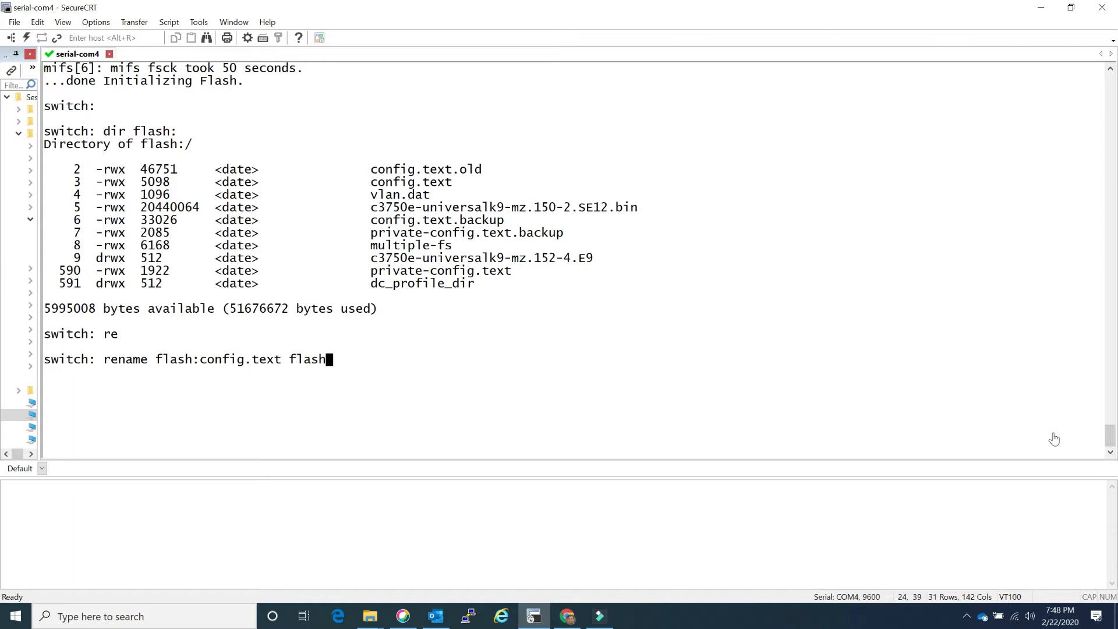
{"action": "type", "text": ":cn"}
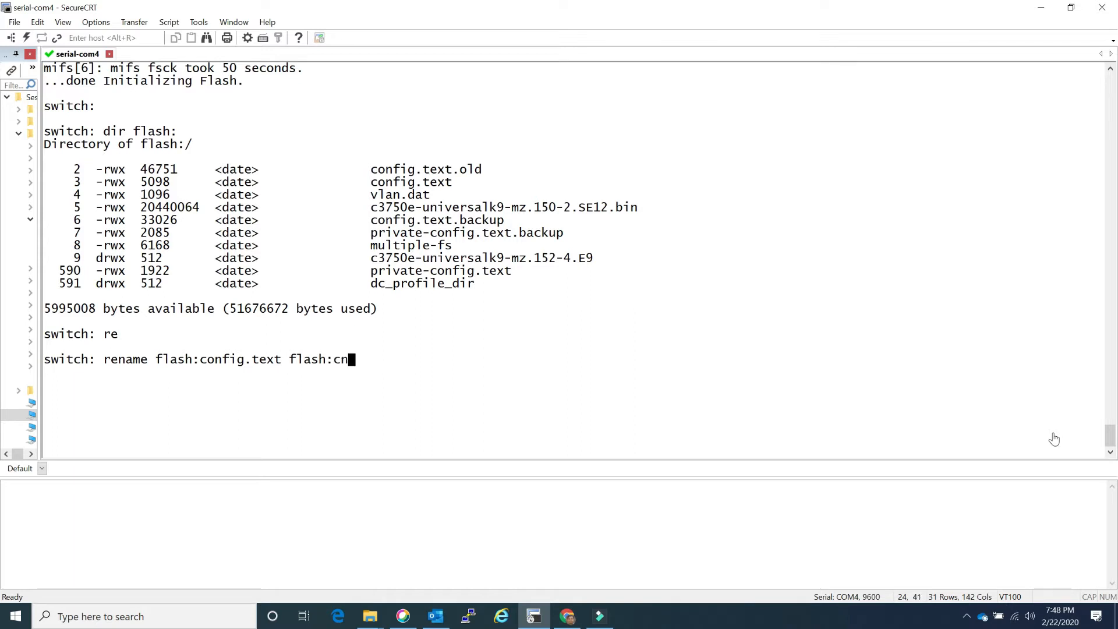
{"action": "type", "text": "o"}
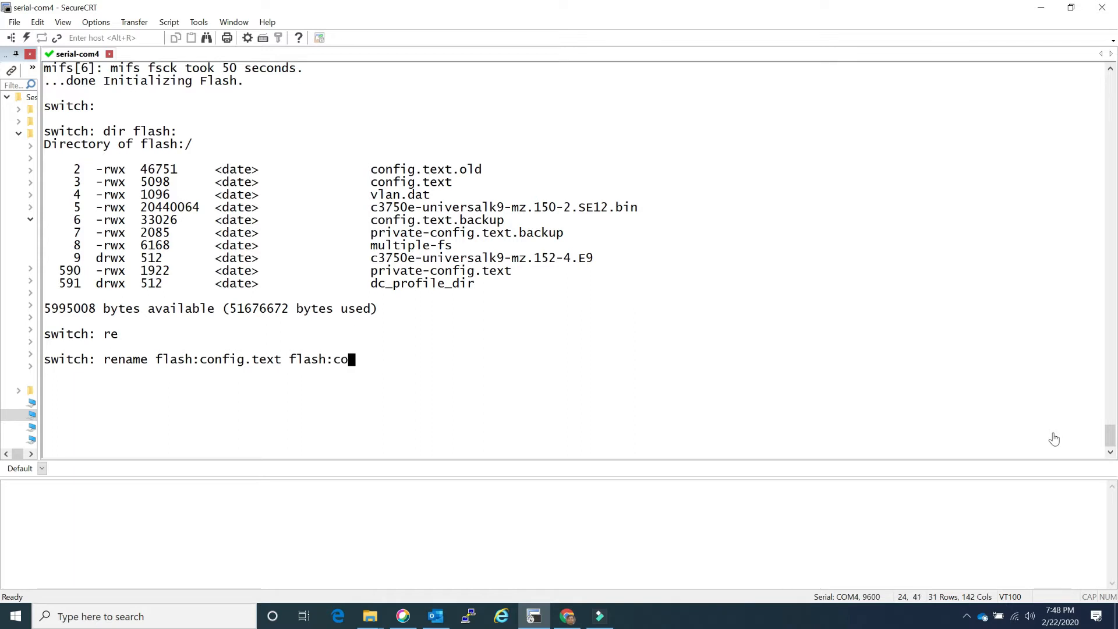
{"action": "type", "text": "nfig"}
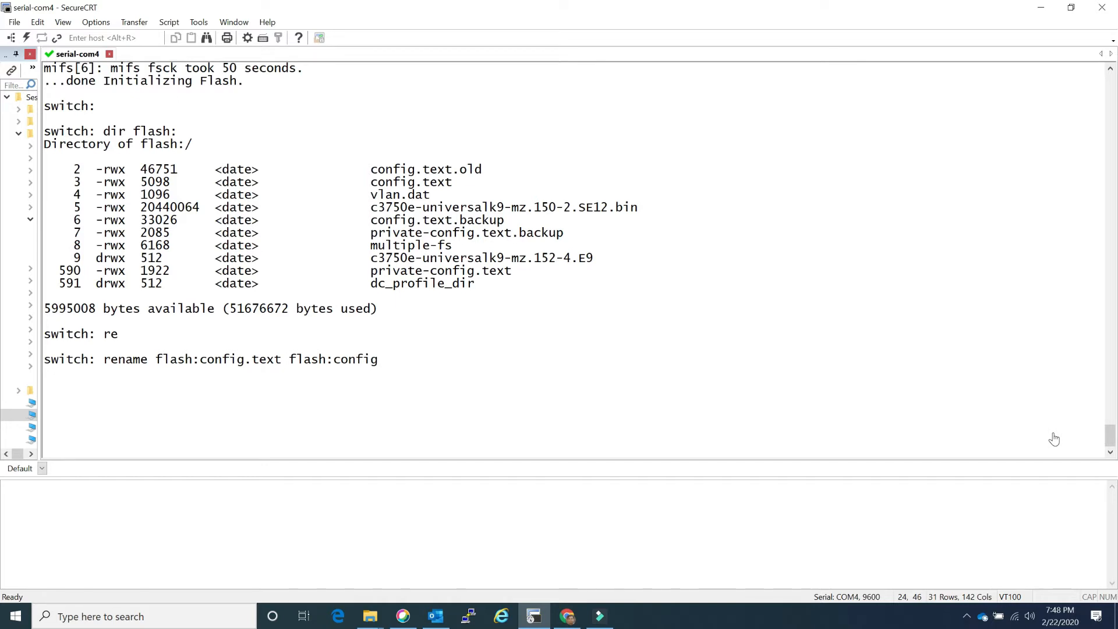
{"action": "type", "text": ".o"}
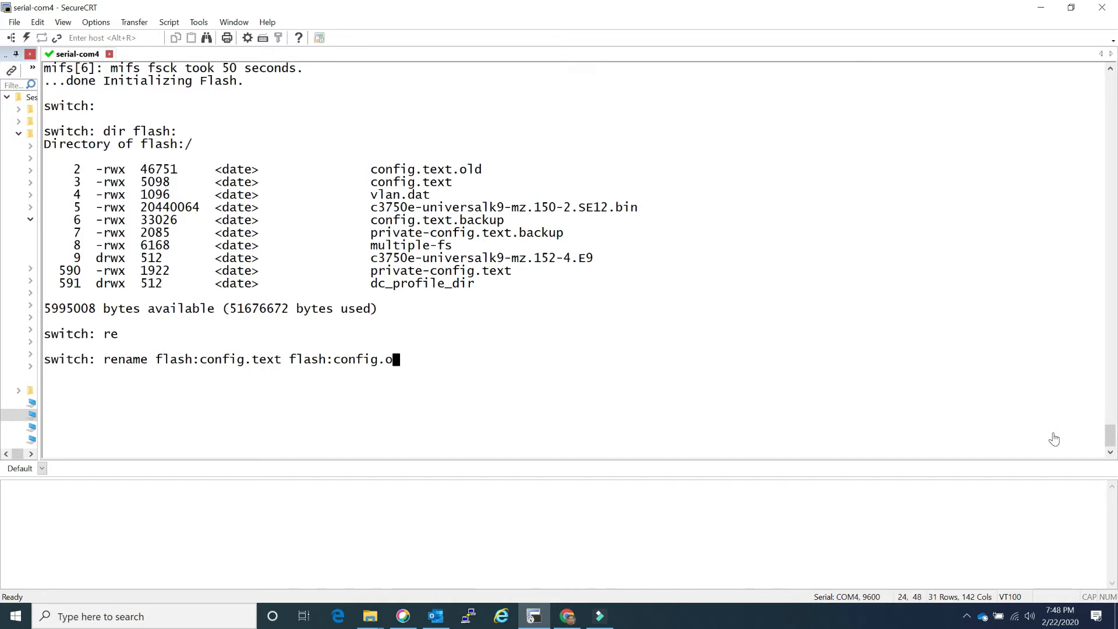
{"action": "type", "text": "ld1"}
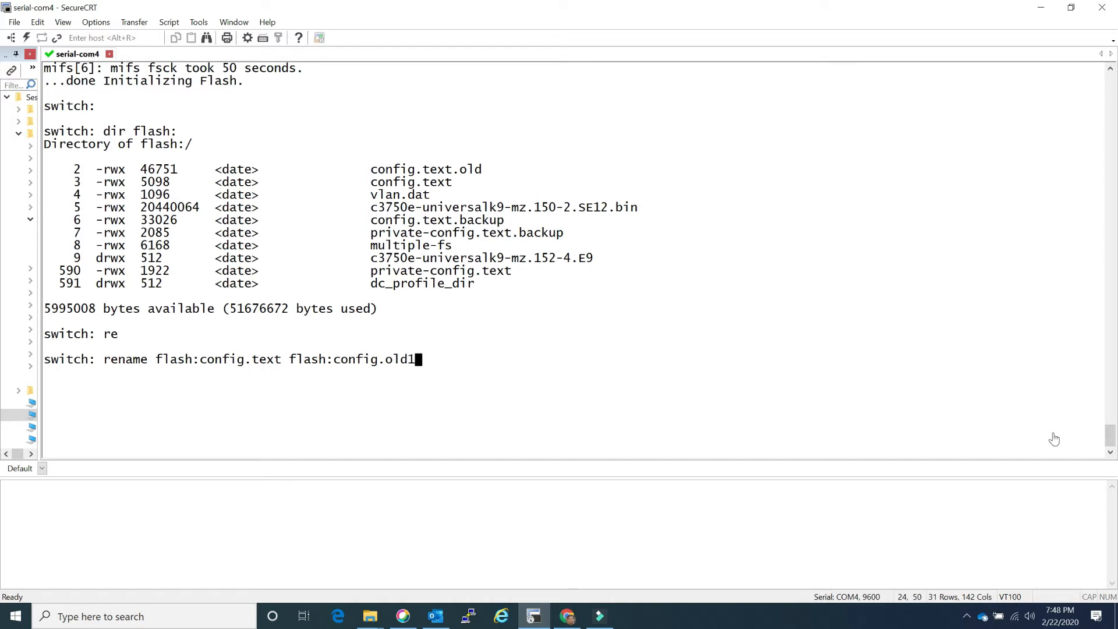
{"action": "type", "text": ".text"}
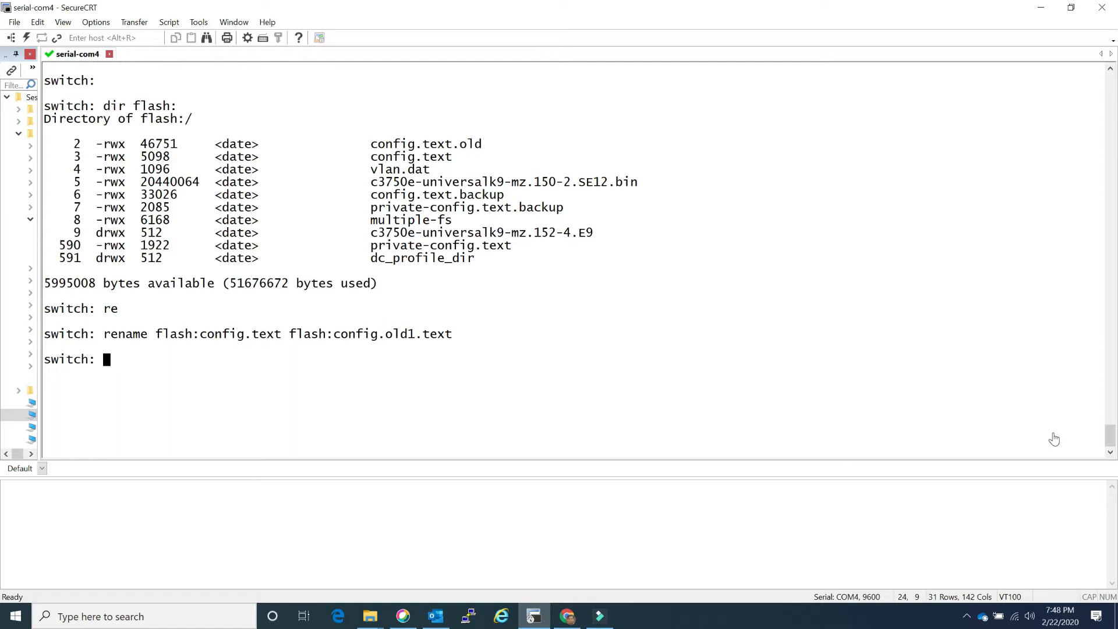
Step: List flash again to confirm config.old1.text, then start the boot command
{"action": "type", "text": "dir fl"}
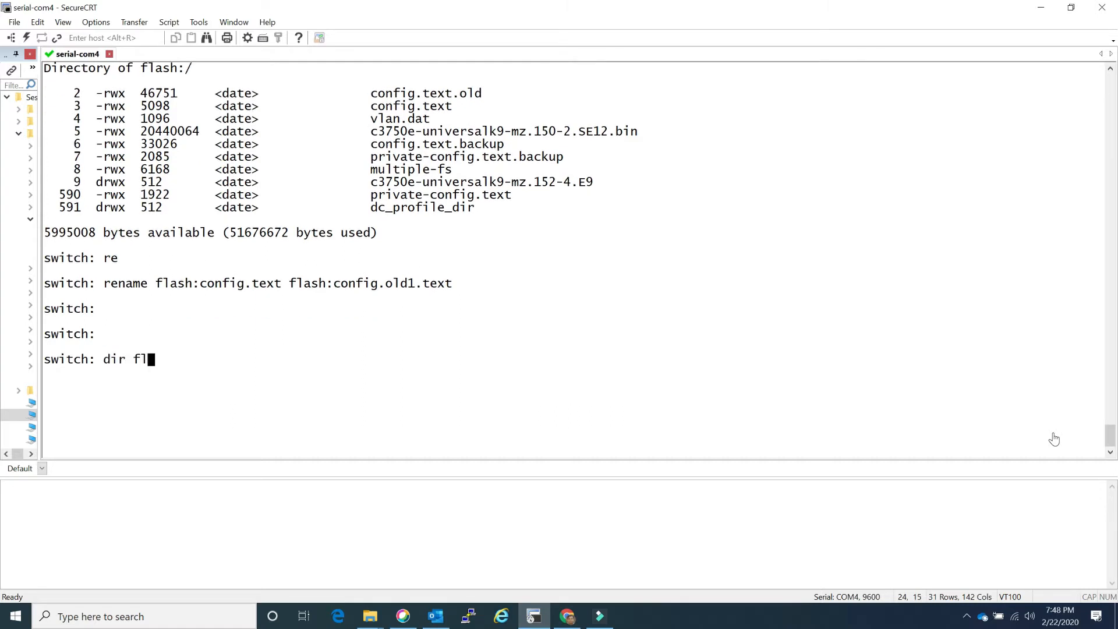
{"action": "key", "text": "Return"}
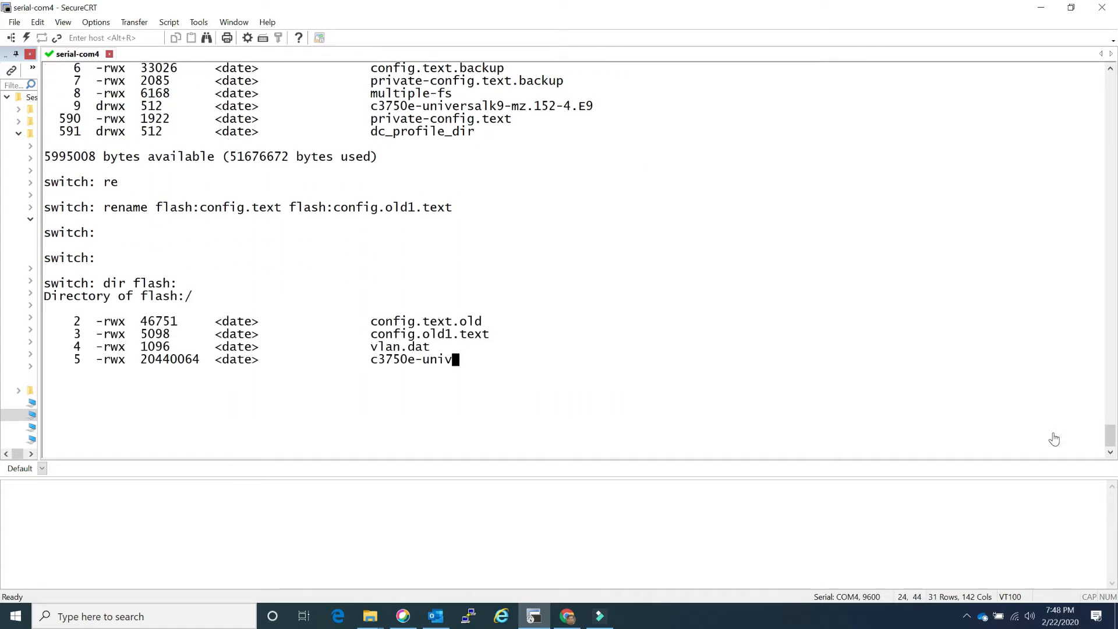
{"action": "key", "text": "Return"}
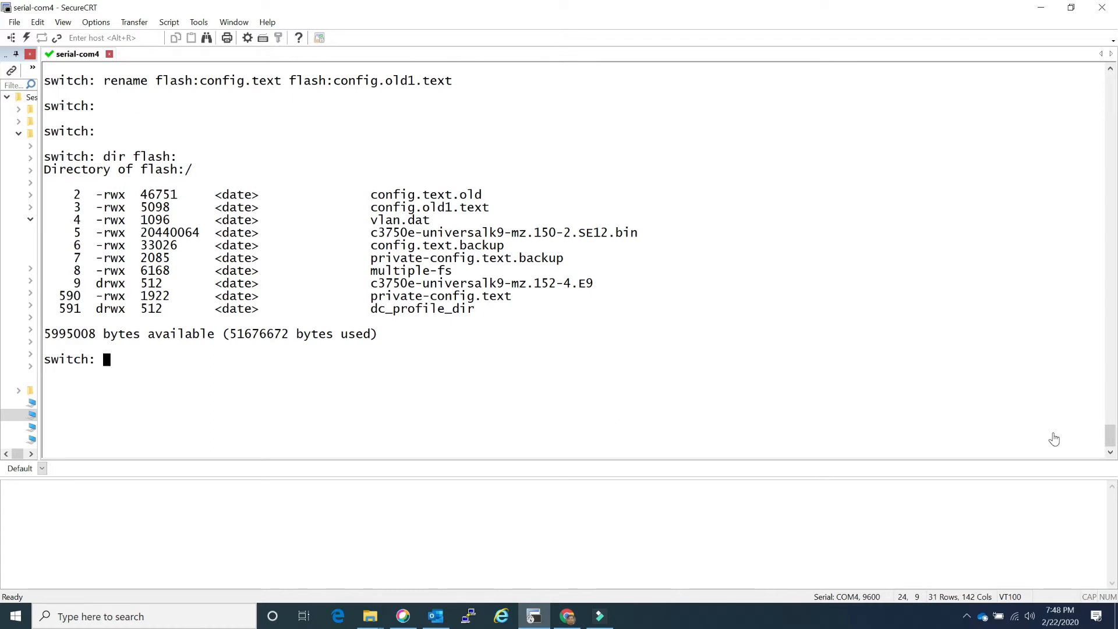
{"action": "type", "text": "b"}
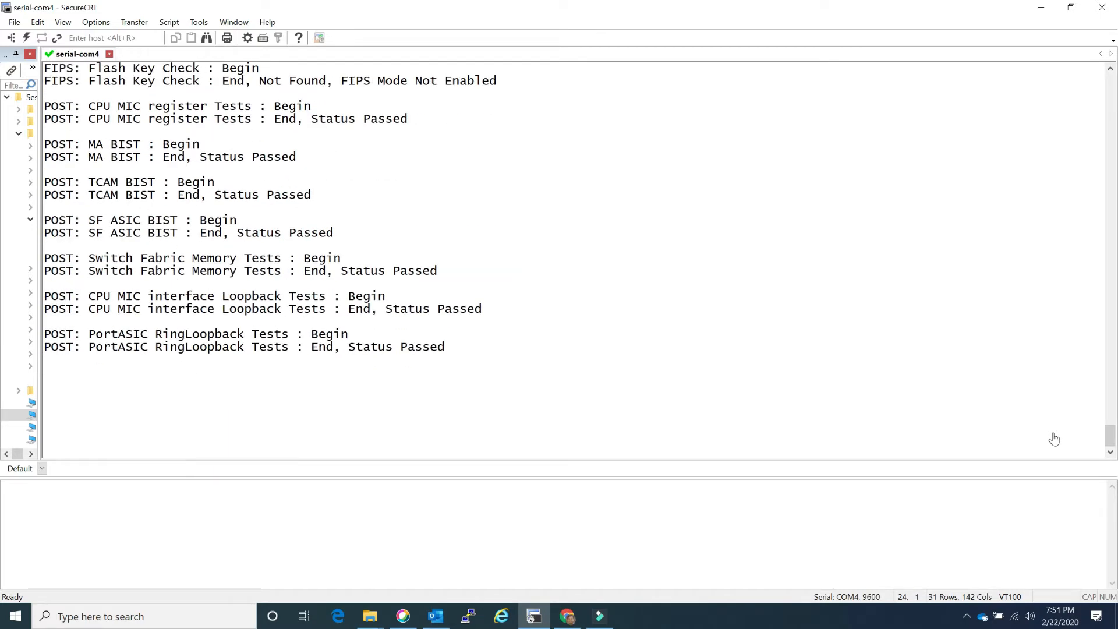
Step: Scroll through the POST output while the switch boots into IOS
{"action": "scroll", "scroll_direction": "down", "scroll_amount": 3}
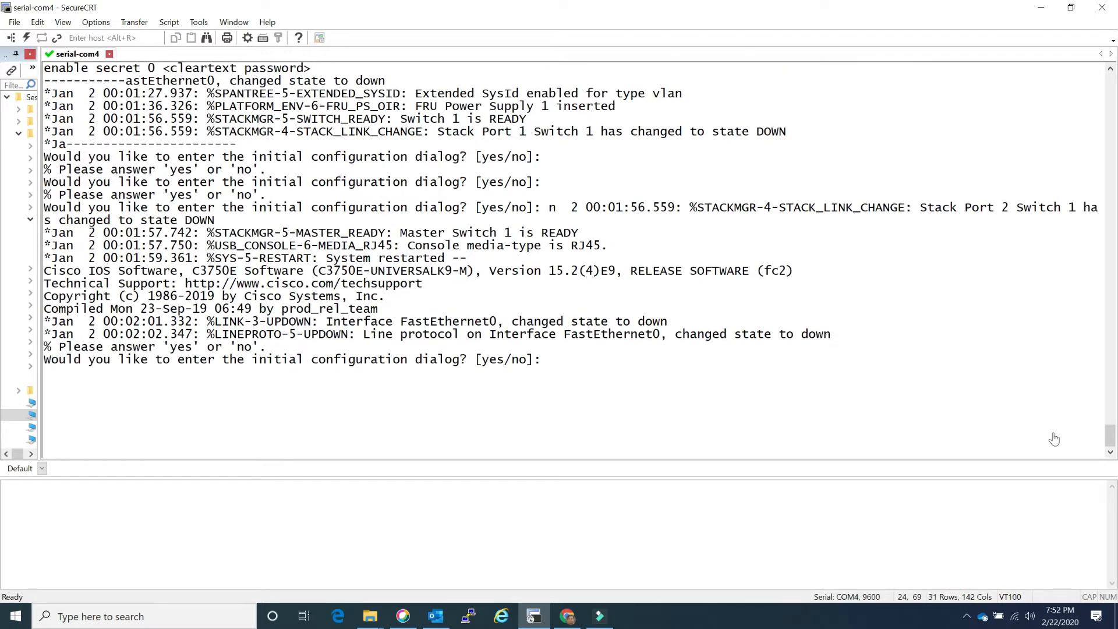
Step: Answer no to the setup dialog, enter enable mode and list flash showing config.old1.text
{"action": "type", "text": "no"}
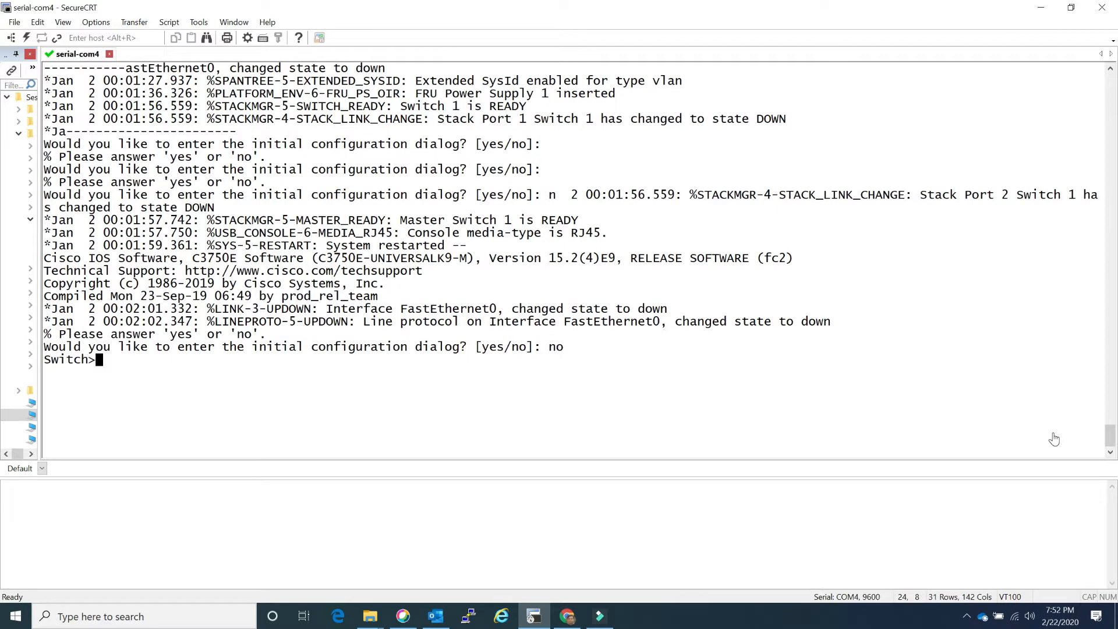
{"action": "type", "text": "en"}
{"action": "type", "text": "cop"}
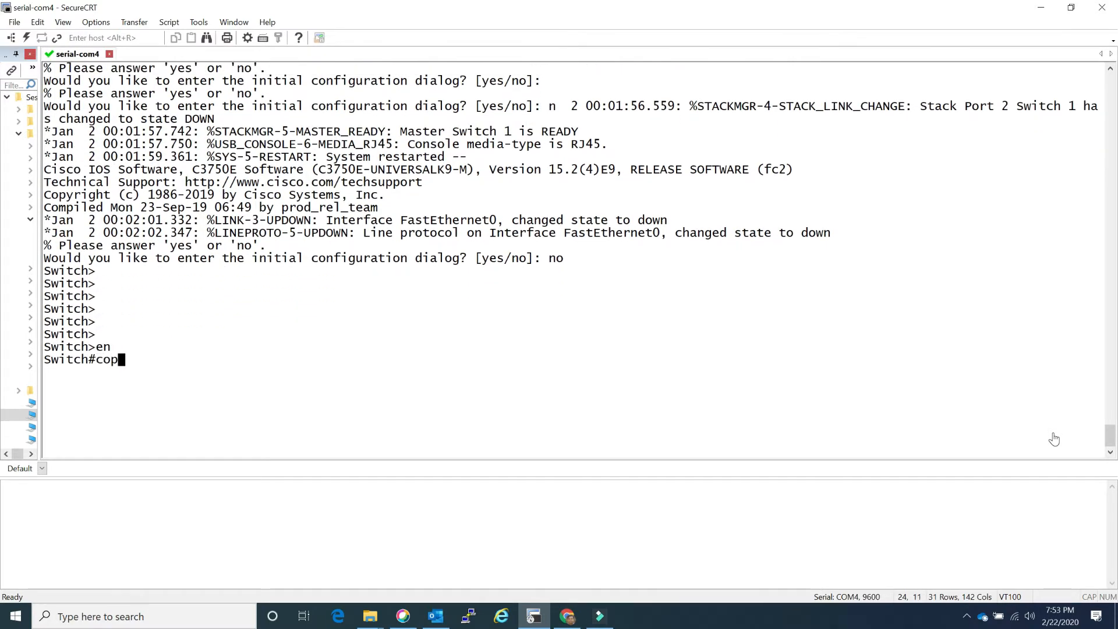
{"action": "type", "text": "dir flash:"}
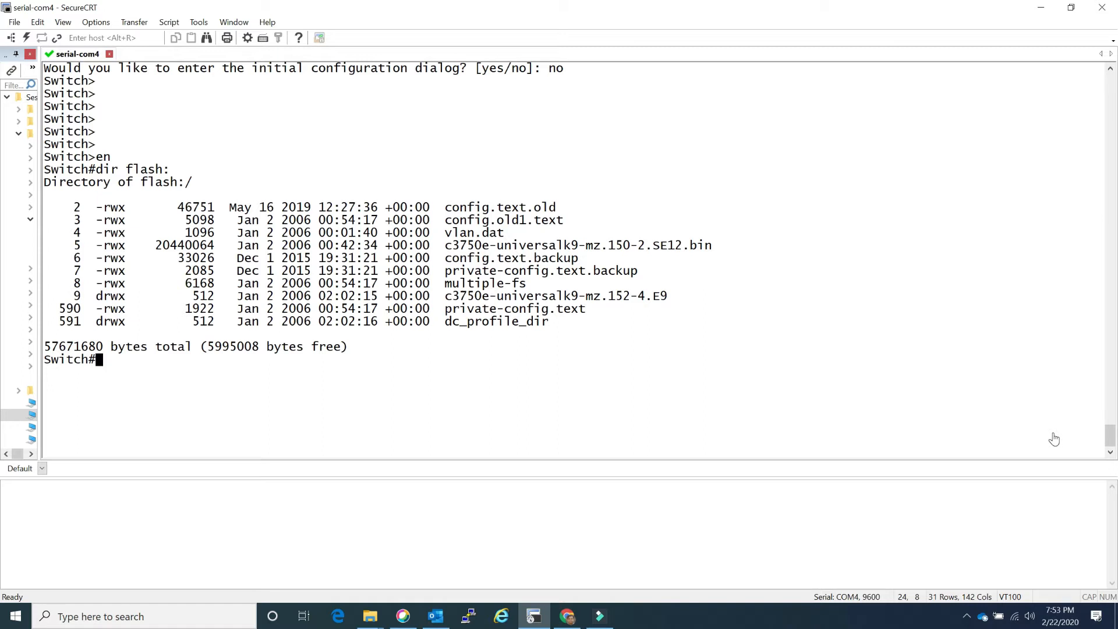
{"action": "mouse_move", "coordinate": [444, 227]}
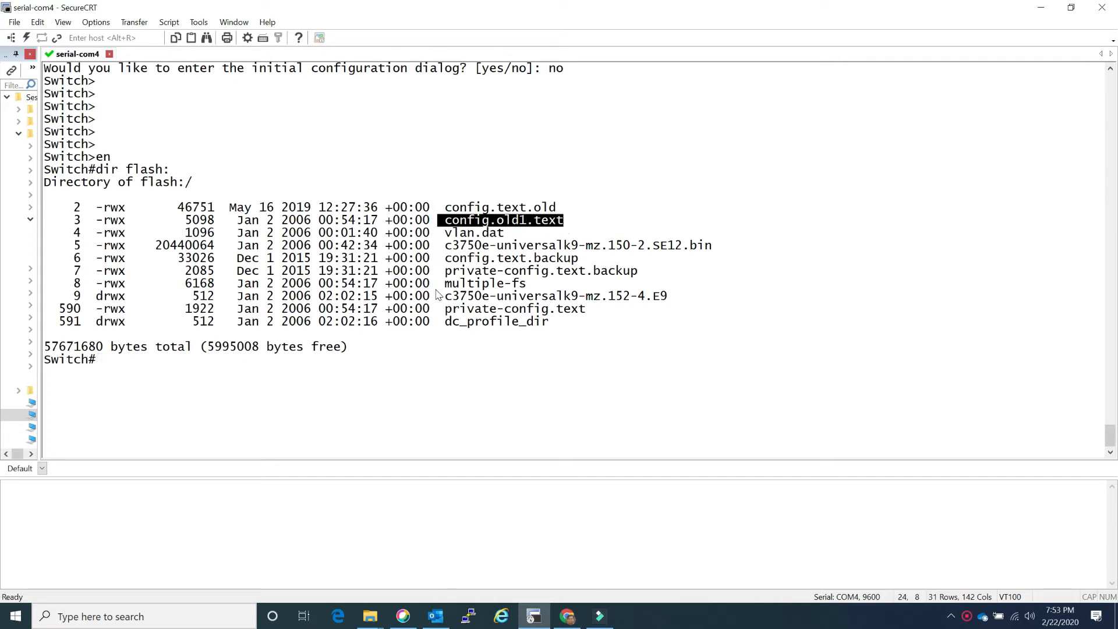
Step: Run rename flash:config.old1.text flash:config.text and begin a fresh dir flash: listing
{"action": "type", "text": "rename"}
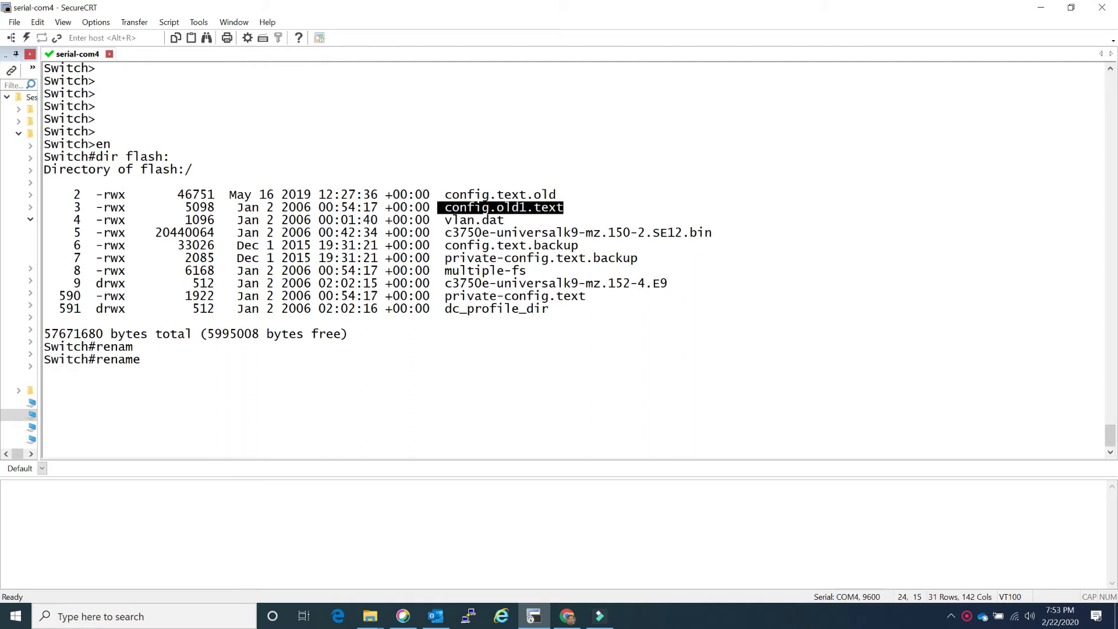
{"action": "type", "text": "flash"}
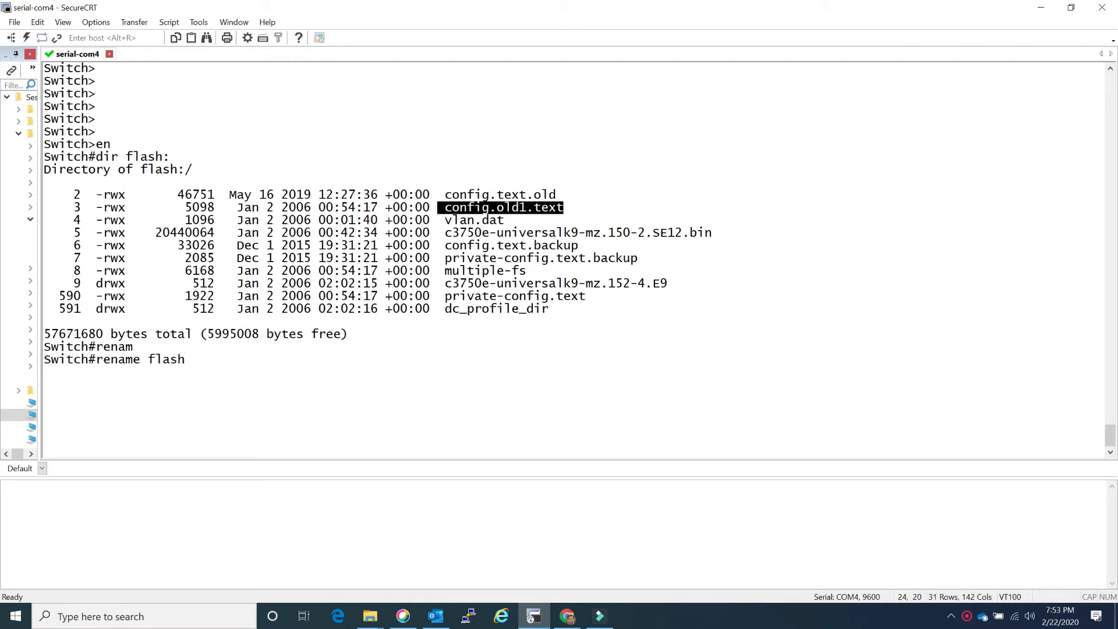
{"action": "type", "text": "L"}
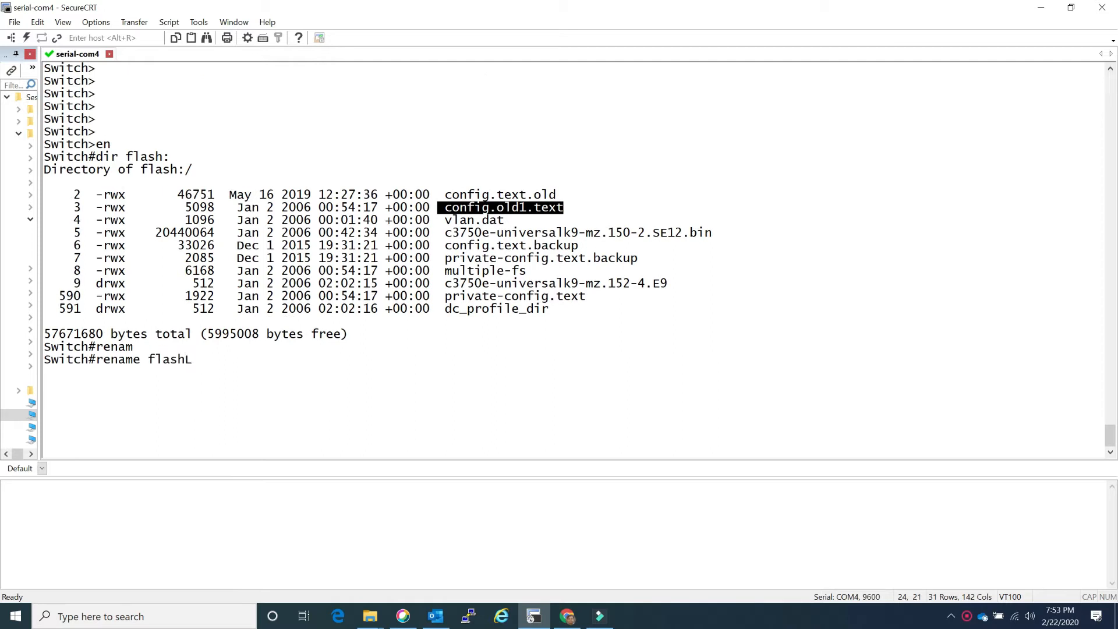
{"action": "key", "text": "BackSpace"}
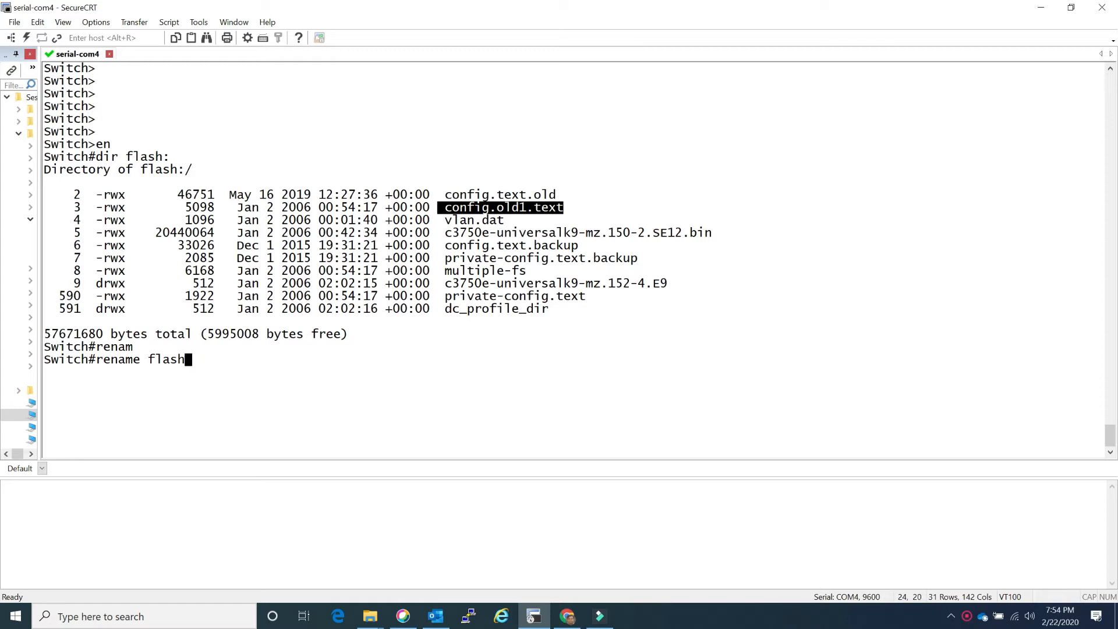
{"action": "type", "text": ":"}
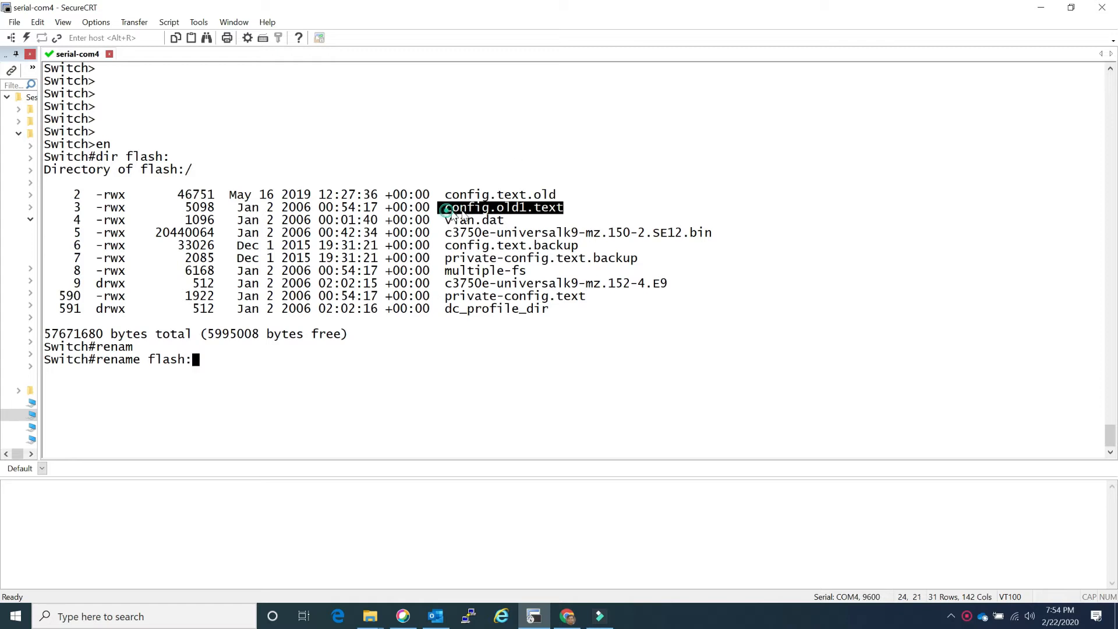
{"action": "type", "text": "config.old1.text"}
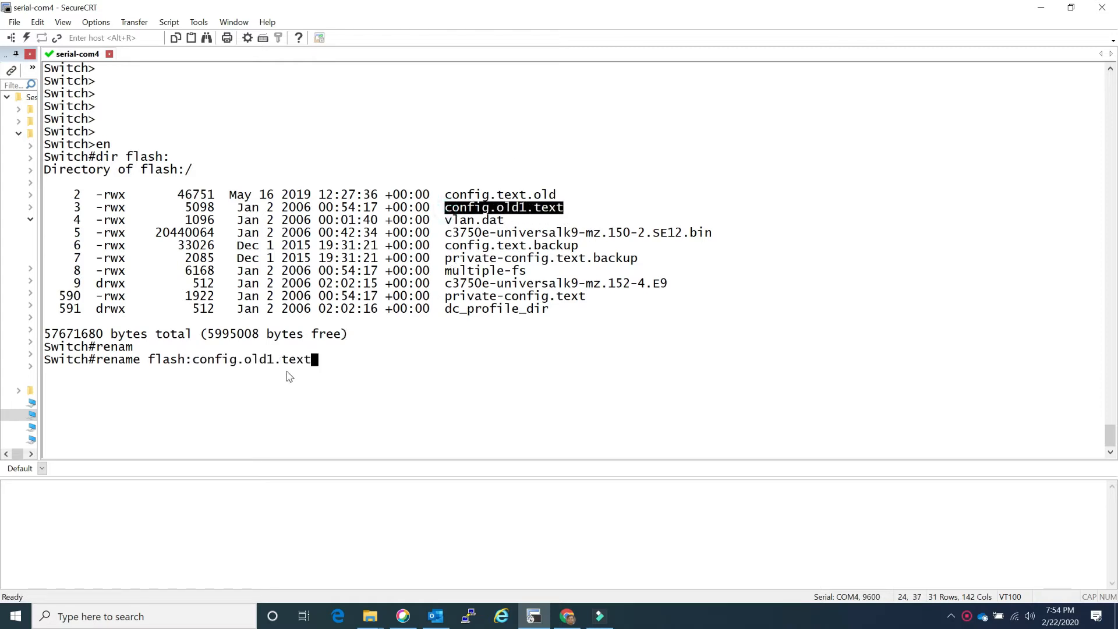
{"action": "type", "text": "flash"}
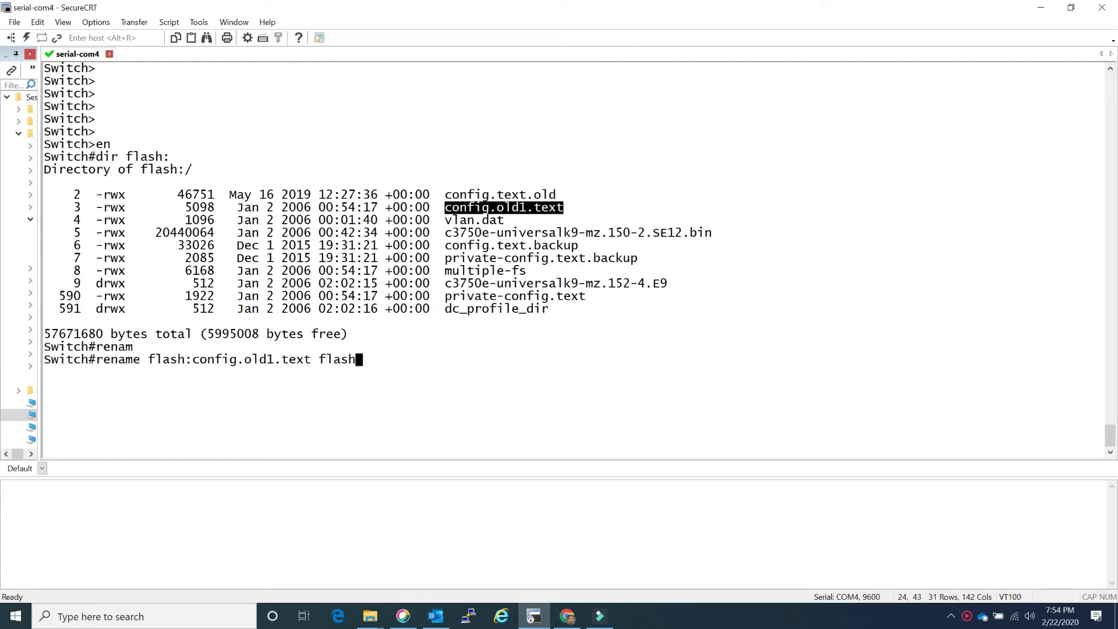
{"action": "type", "text": ":"}
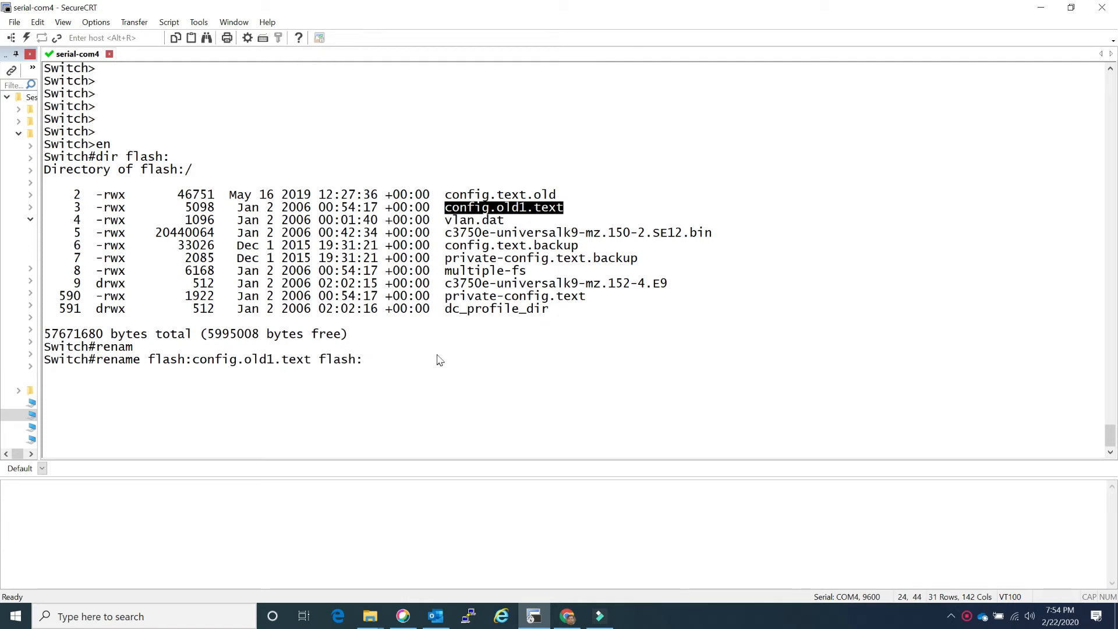
{"action": "type", "text": "config.old1.text"}
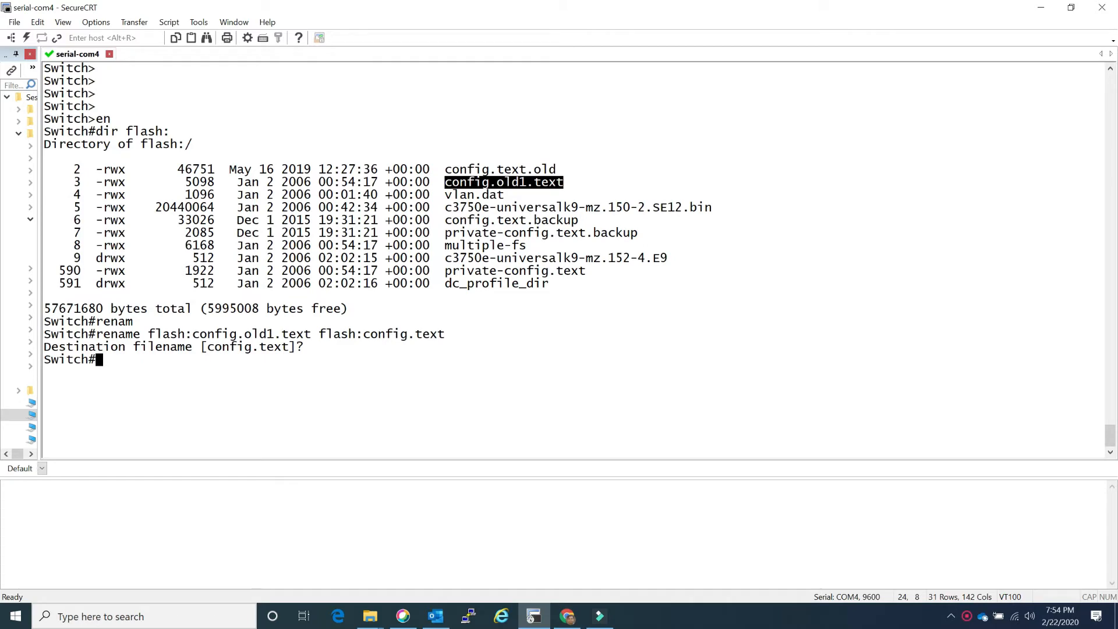
{"action": "type", "text": "dr"}
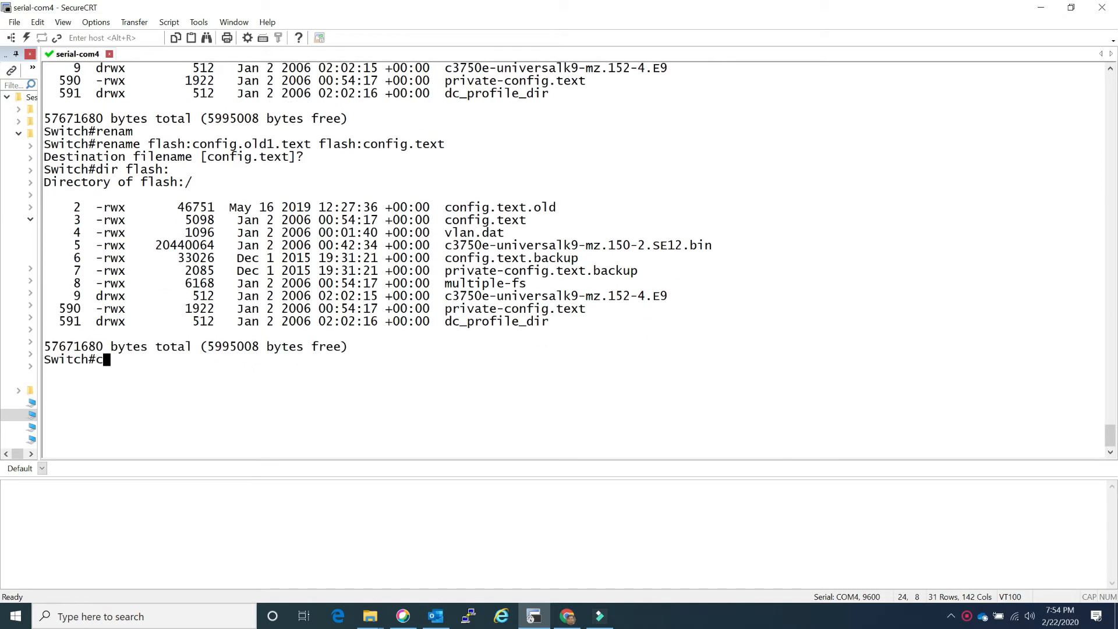
Step: Show the startup configuration with hostname sw2 and its enable secret
{"action": "type", "text": "opy"}
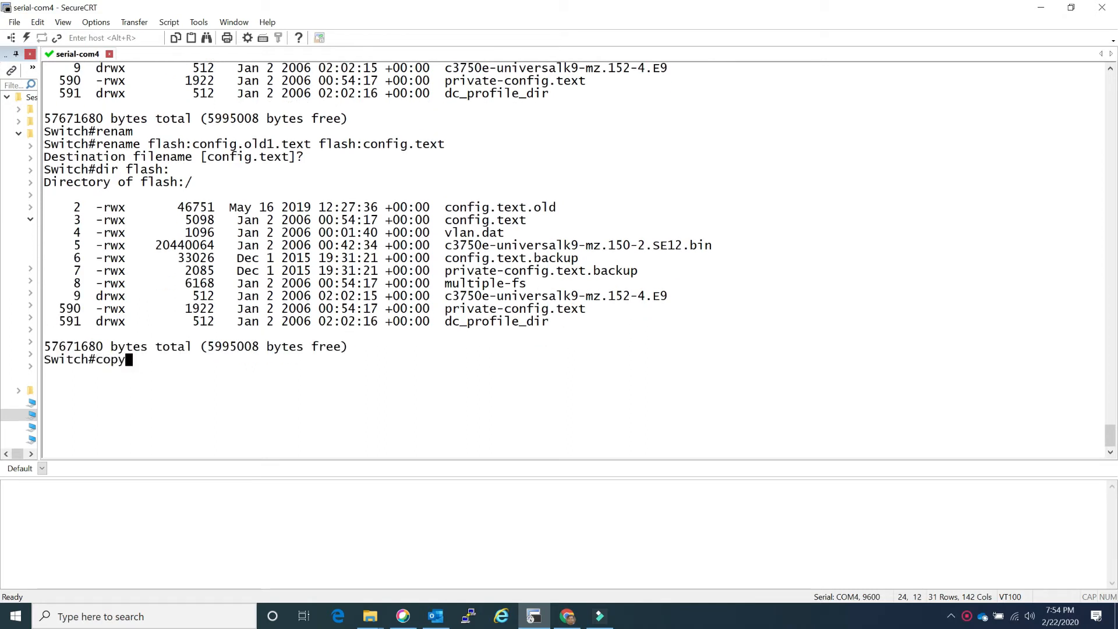
{"action": "type", "text": "run"}
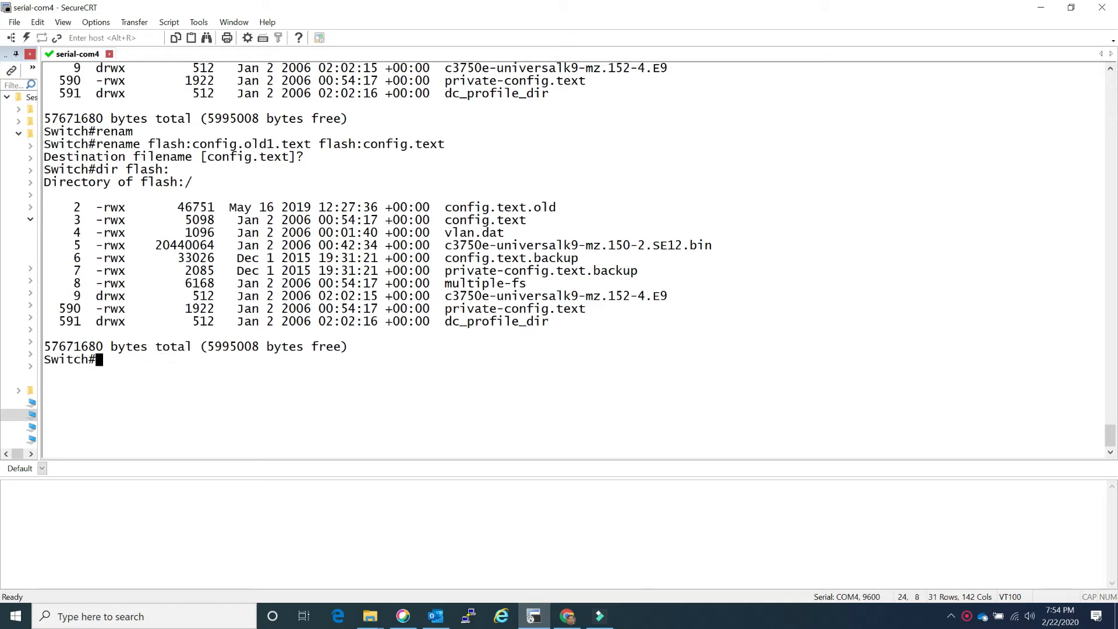
{"action": "type", "text": "sh star"}
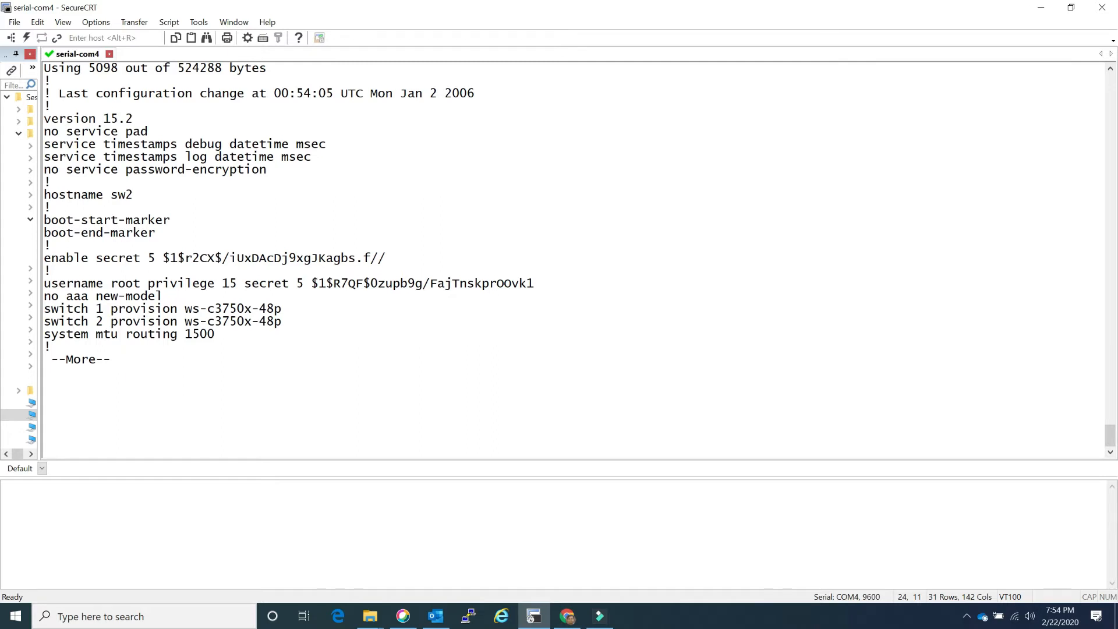
Step: Enter copy start run to begin loading the startup configuration into running
{"action": "type", "text": "s"}
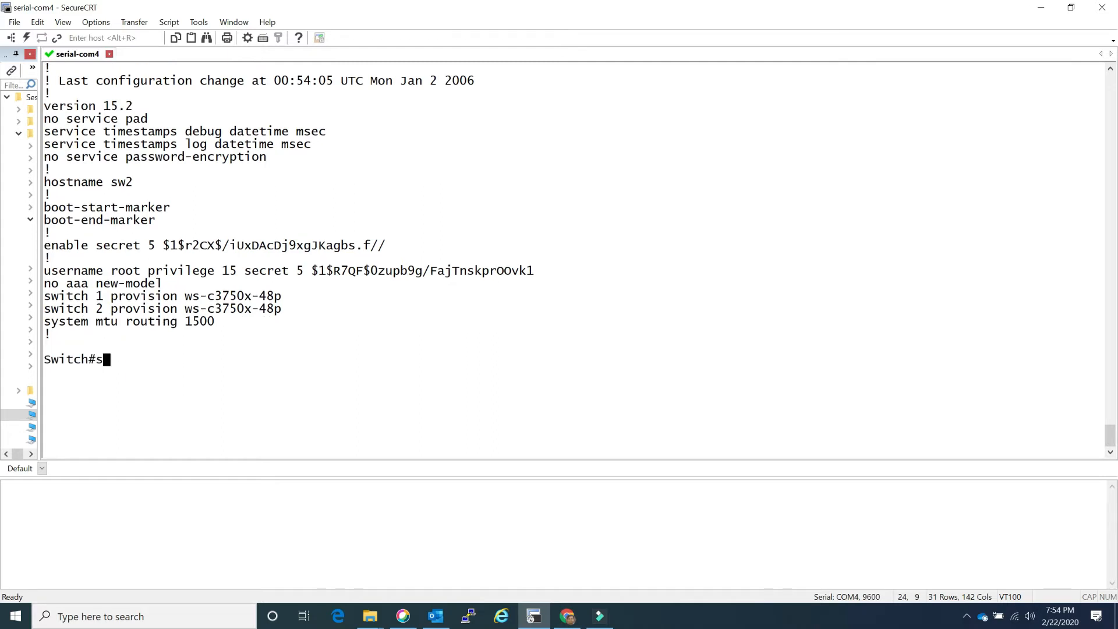
{"action": "type", "text": "opy"}
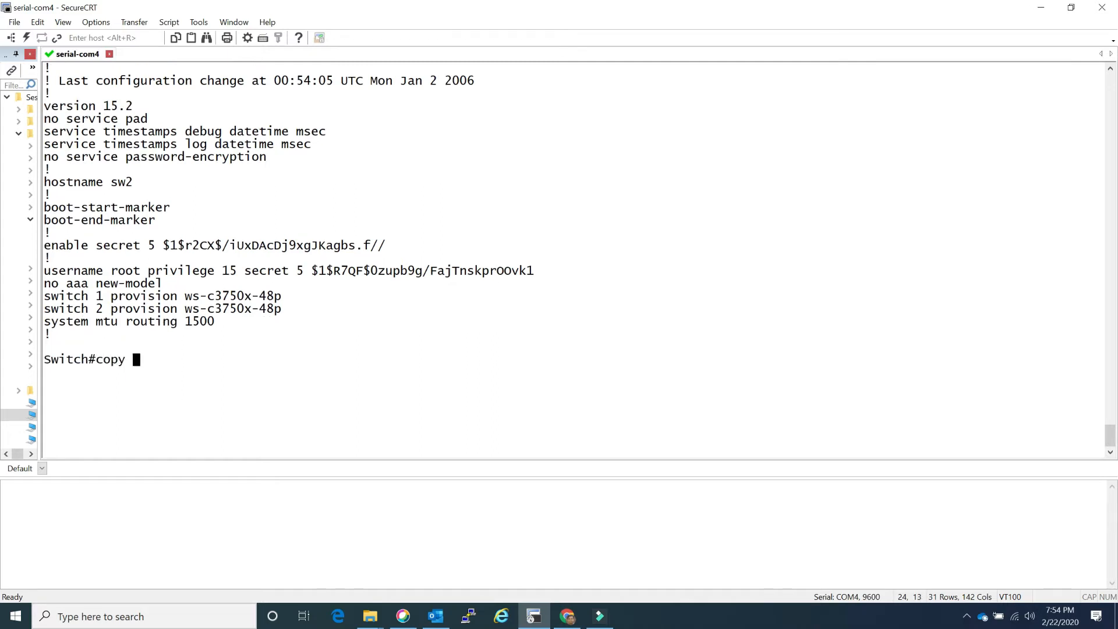
{"action": "type", "text": "start ru"}
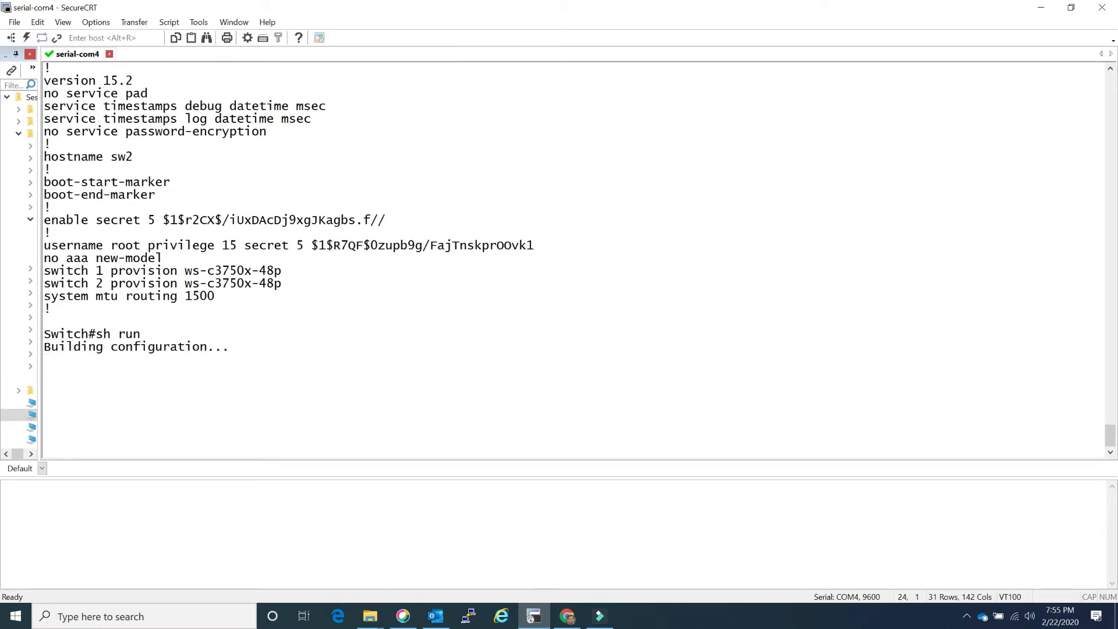
Step: Page through the full running configuration with hostname Switch, then start a password include filter
{"action": "key", "text": "Return"}
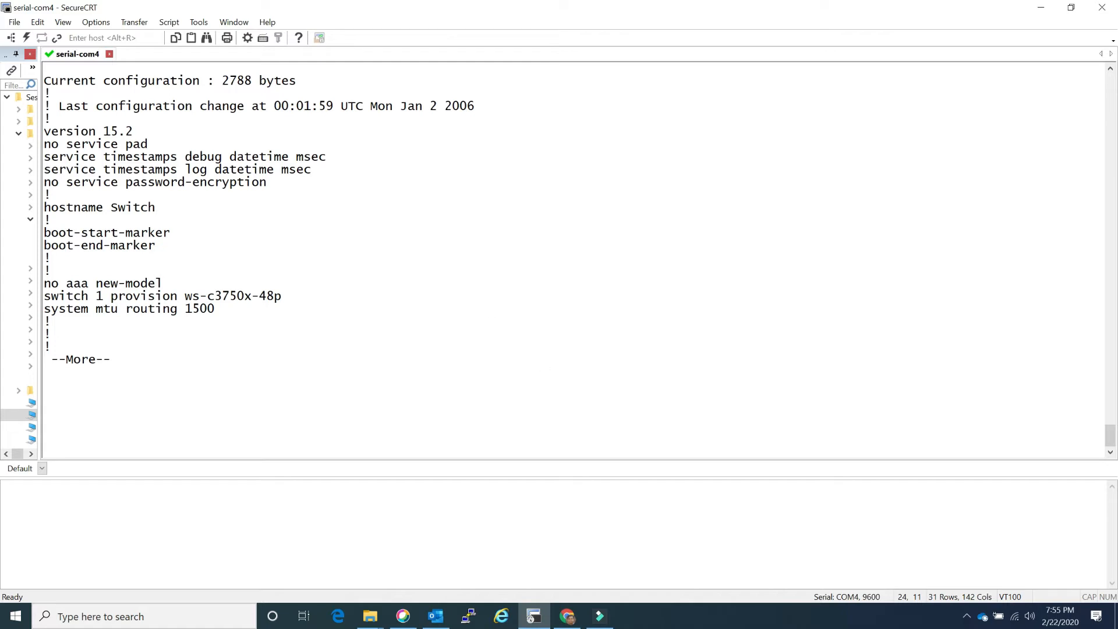
{"action": "key", "text": "Space"}
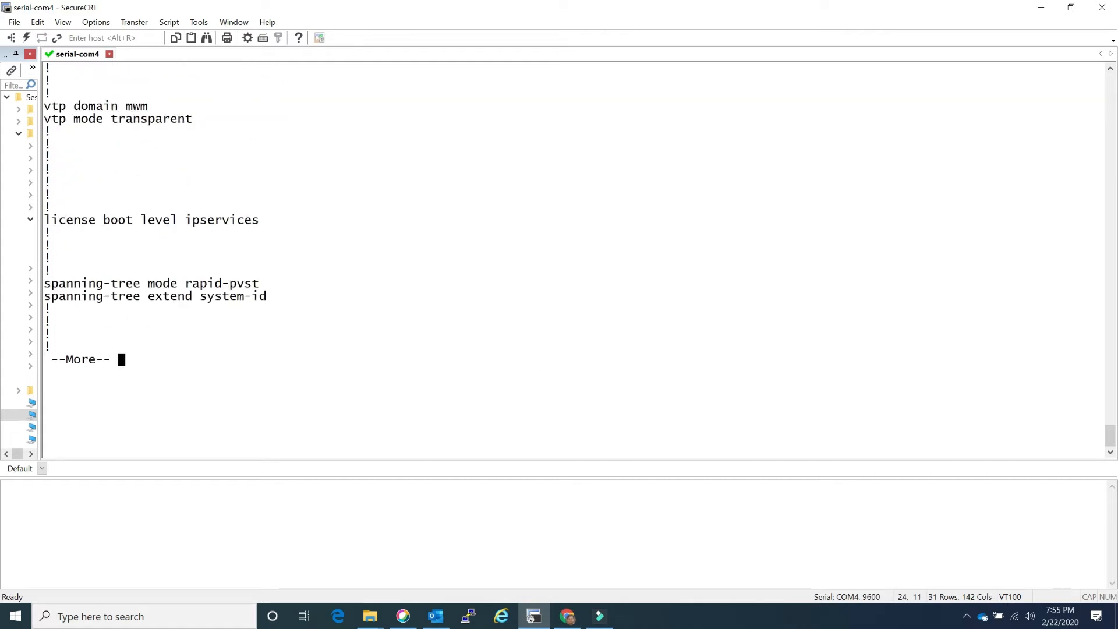
{"action": "key", "text": "Space"}
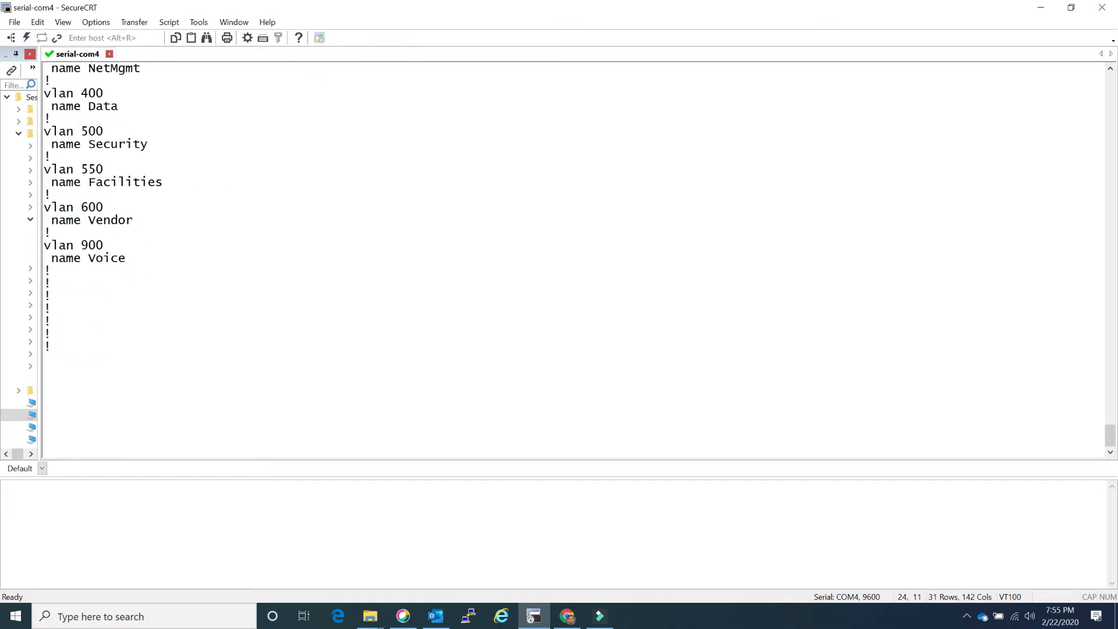
{"action": "key", "text": "Space"}
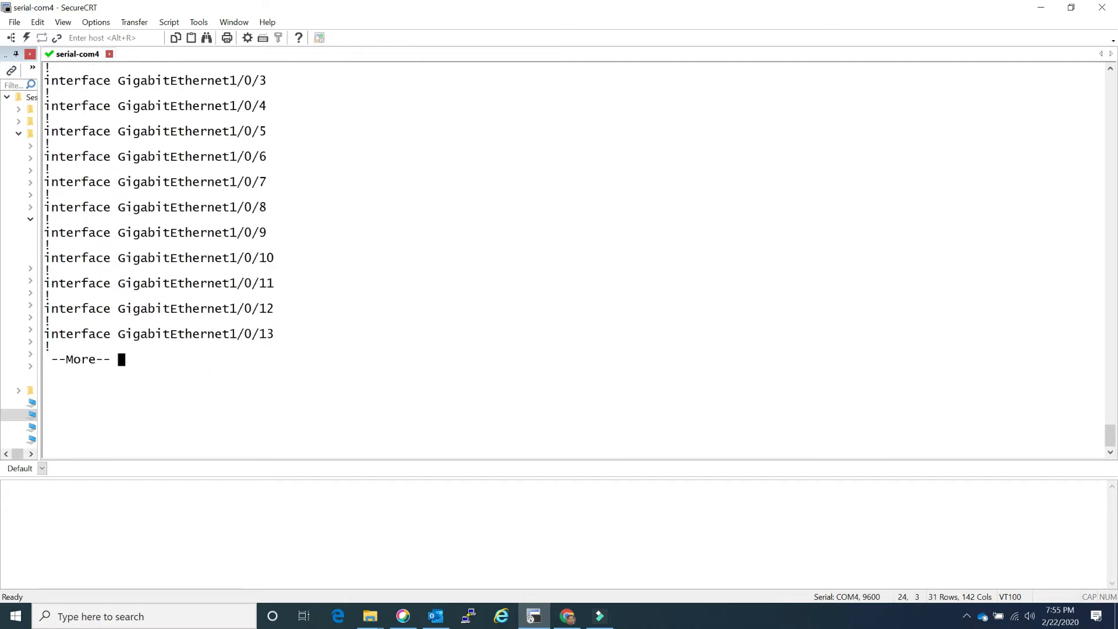
{"action": "key", "text": "space"}
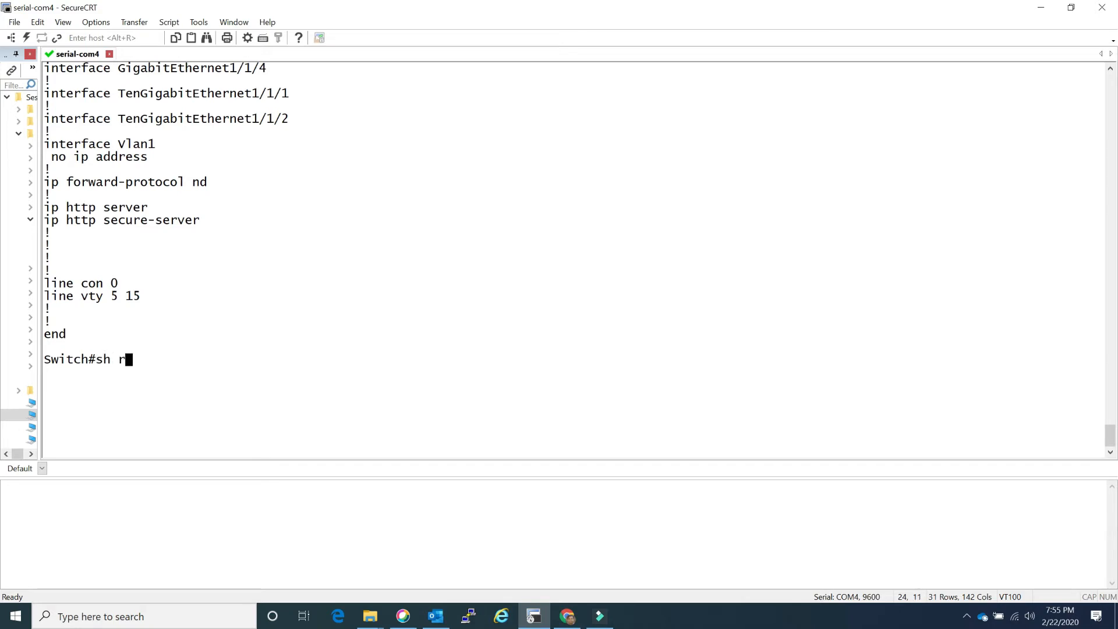
{"action": "type", "text": "un | inc password"}
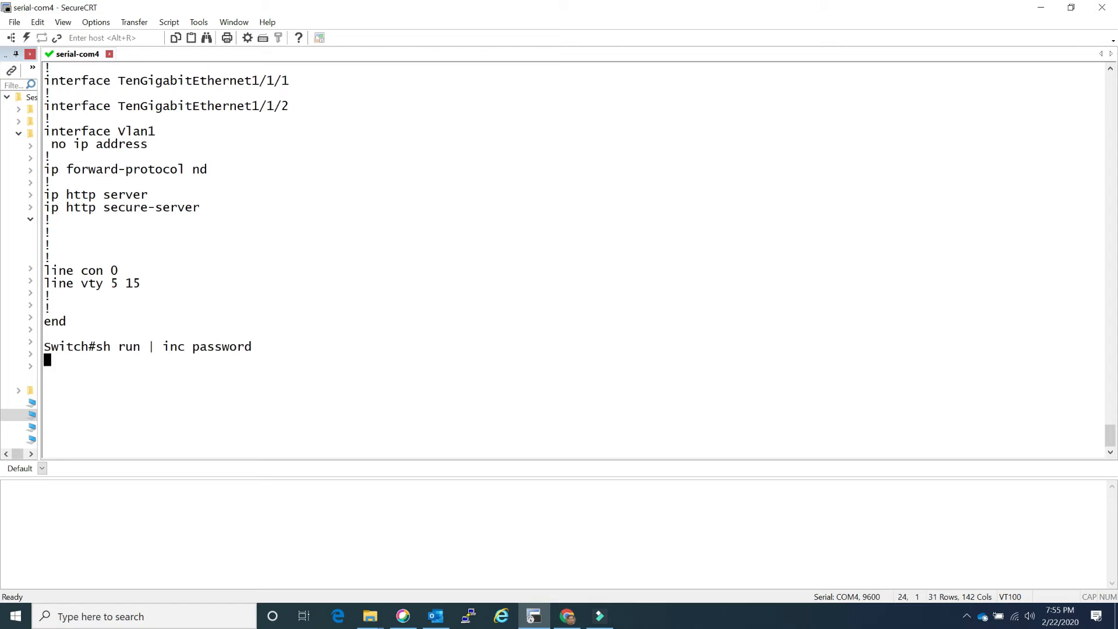
Step: Filter run and startup configs for password/secret lines, then attempt copy startup-config running-config
{"action": "type", "text": "sh run | inc password"}
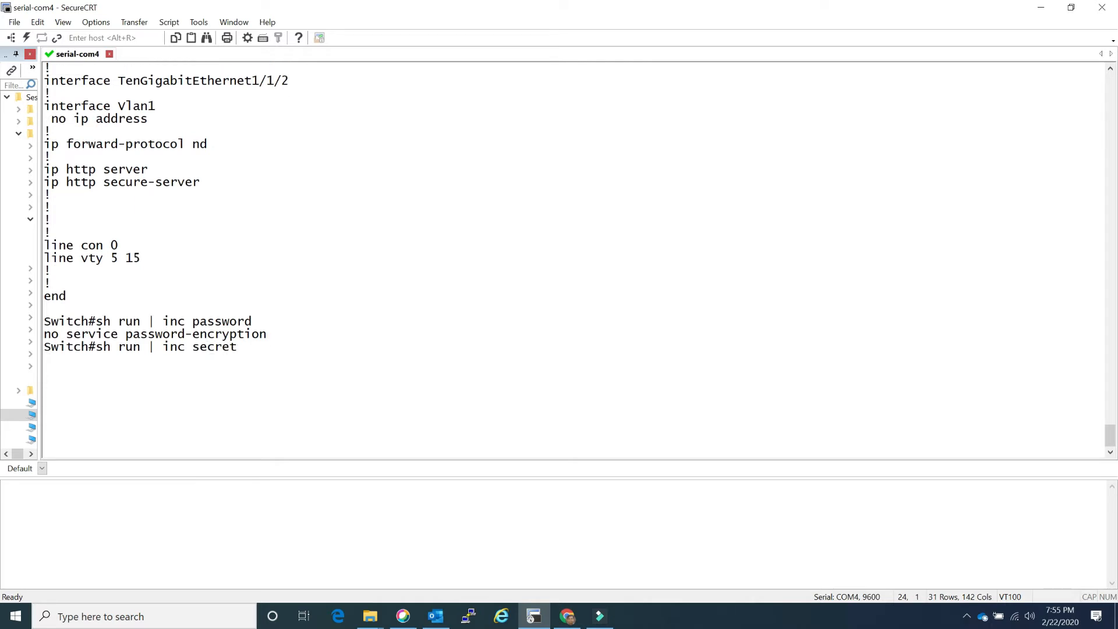
{"action": "type", "text": "sh"}
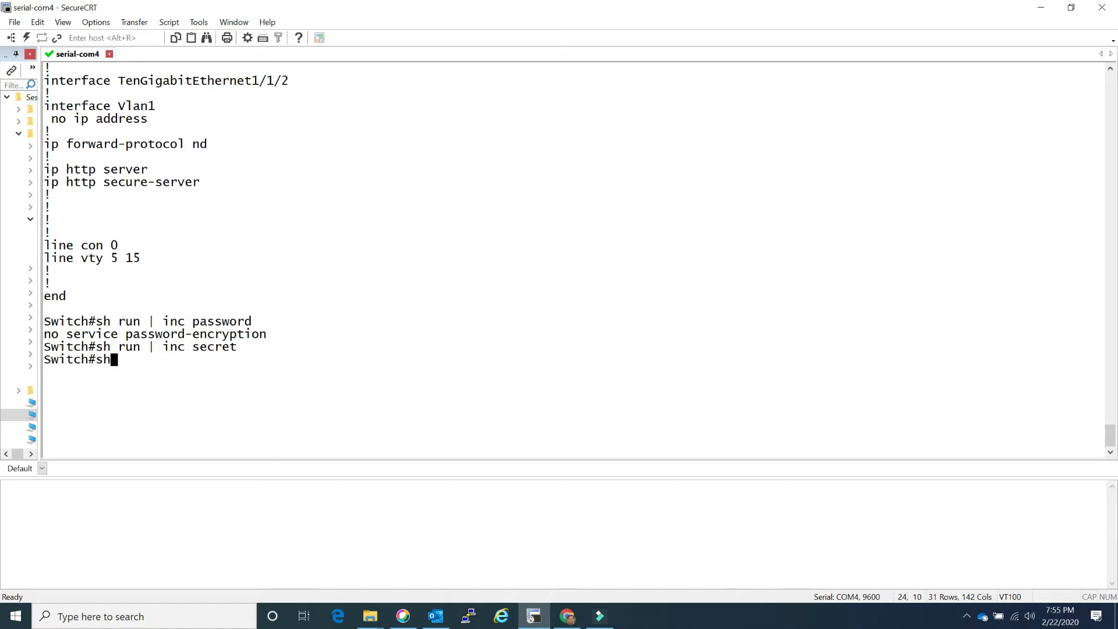
{"action": "type", "text": "start | inc secret"}
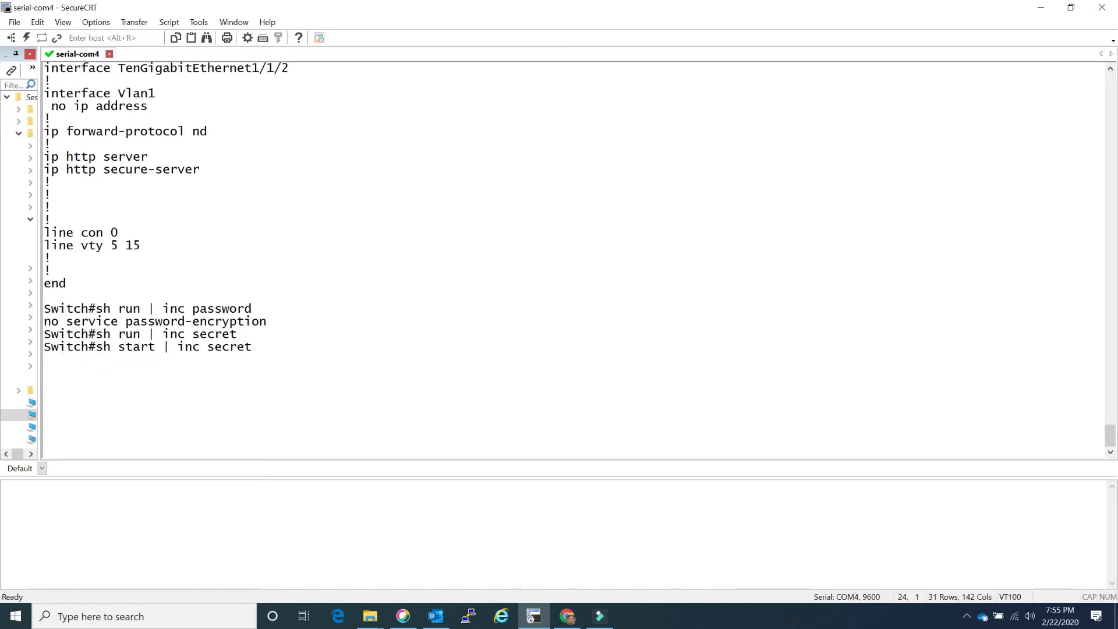
{"action": "key", "text": "Return"}
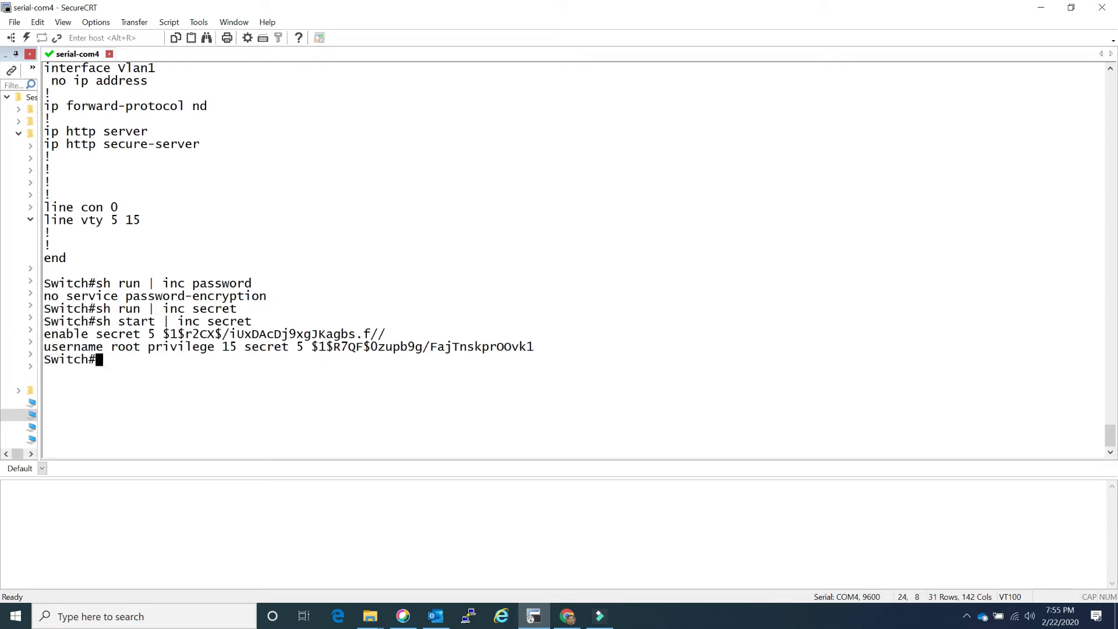
{"action": "type", "text": "copy start"}
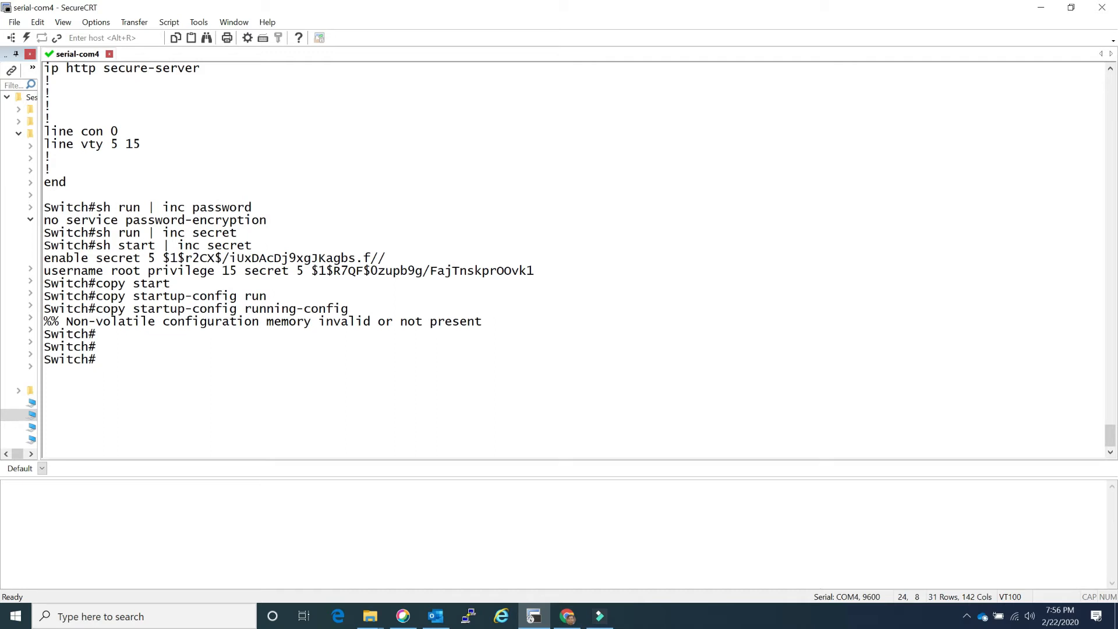
Step: Copy flash:config.text into the running configuration, changing the prompt to sw2#
{"action": "type", "text": "cop"}
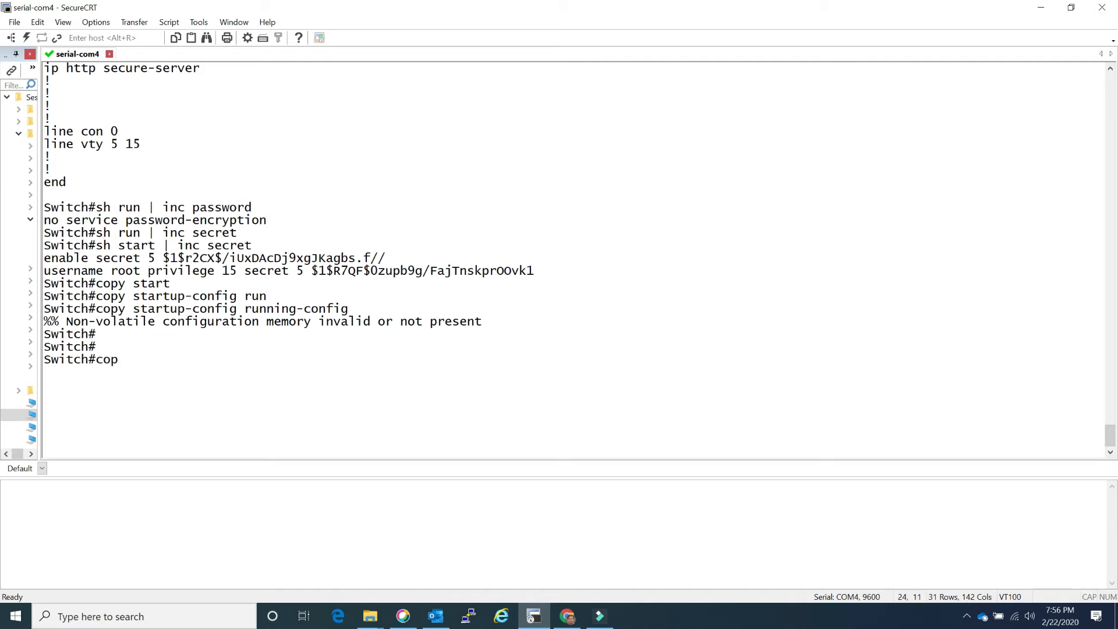
{"action": "type", "text": "y"}
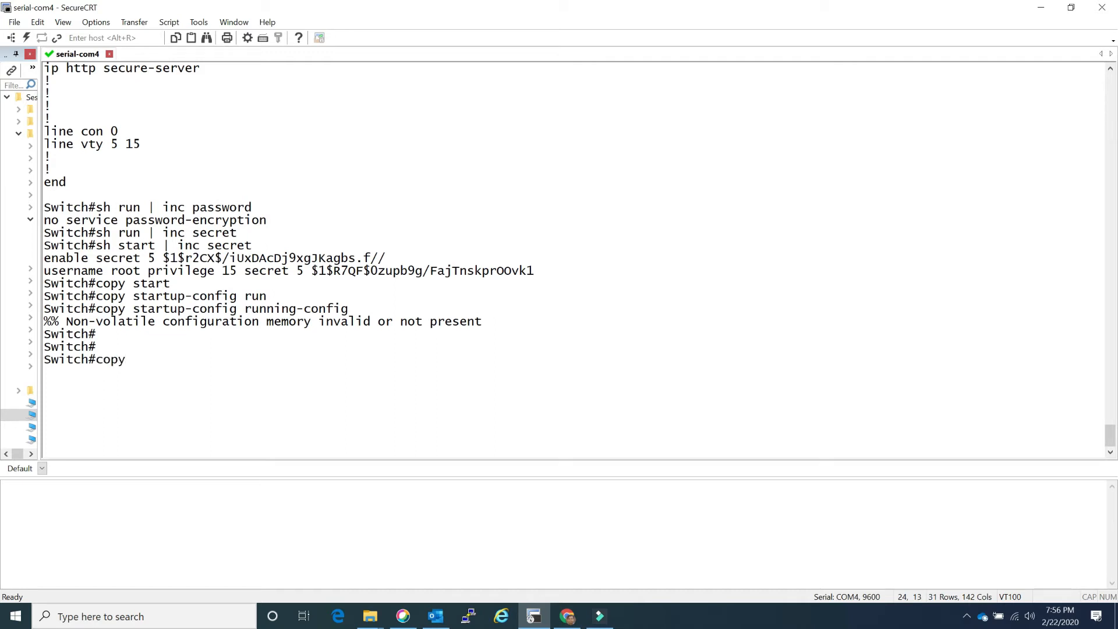
{"action": "type", "text": "run"}
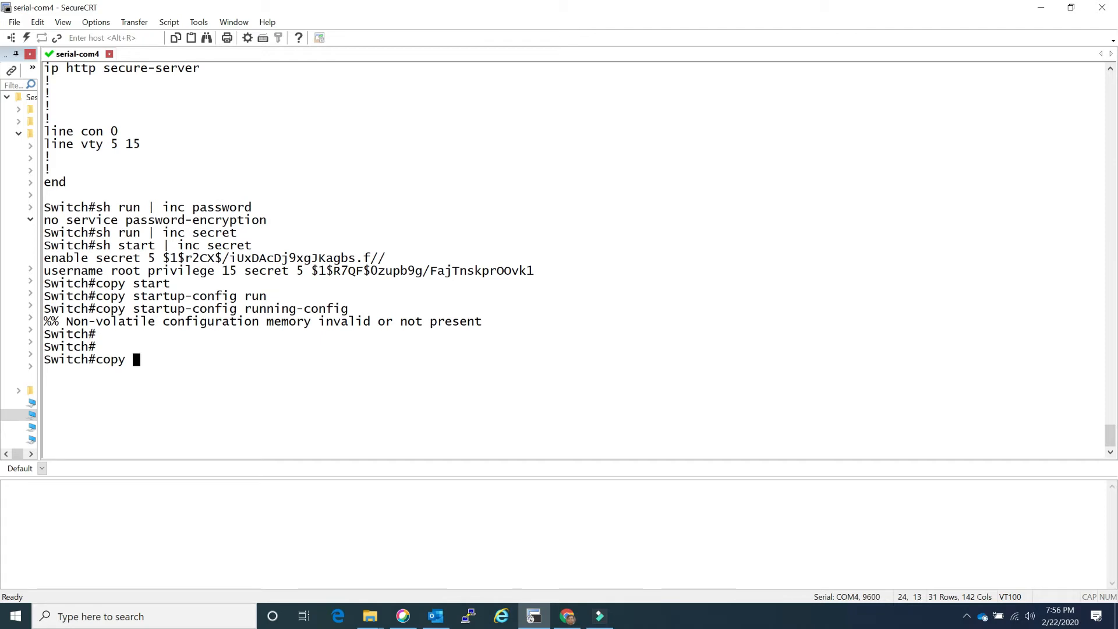
{"action": "type", "text": "fl"}
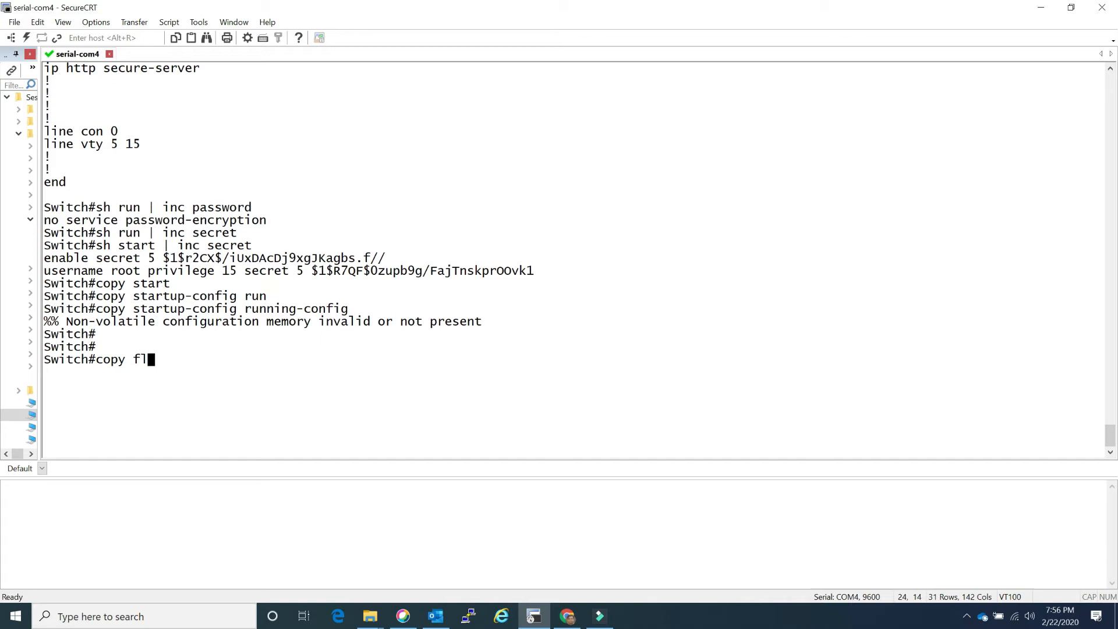
{"action": "type", "text": "ash:"}
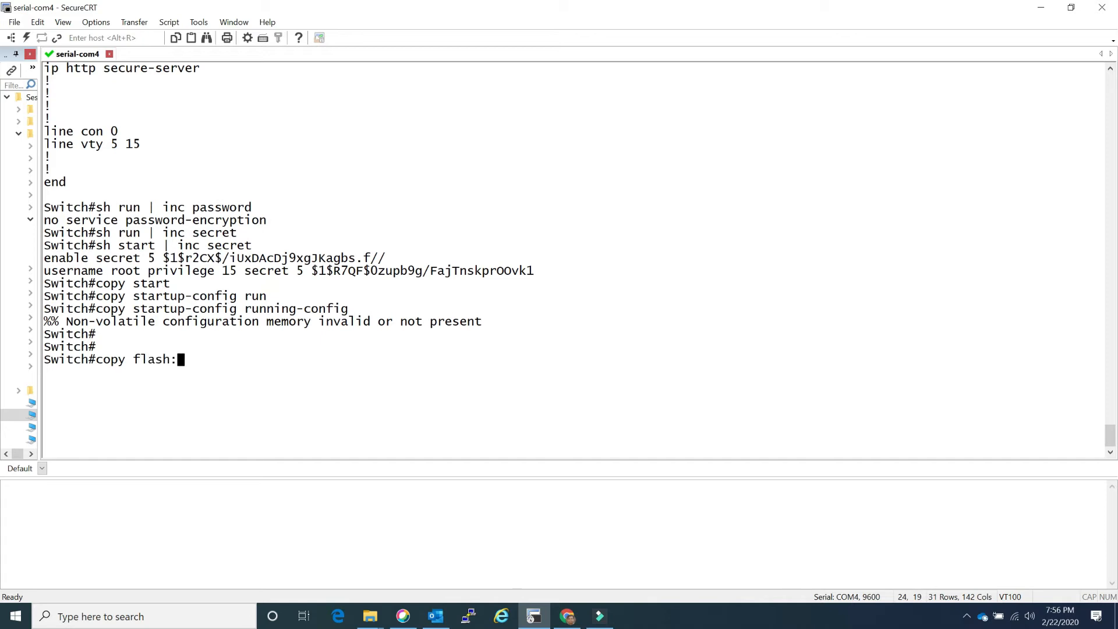
{"action": "type", "text": "config"}
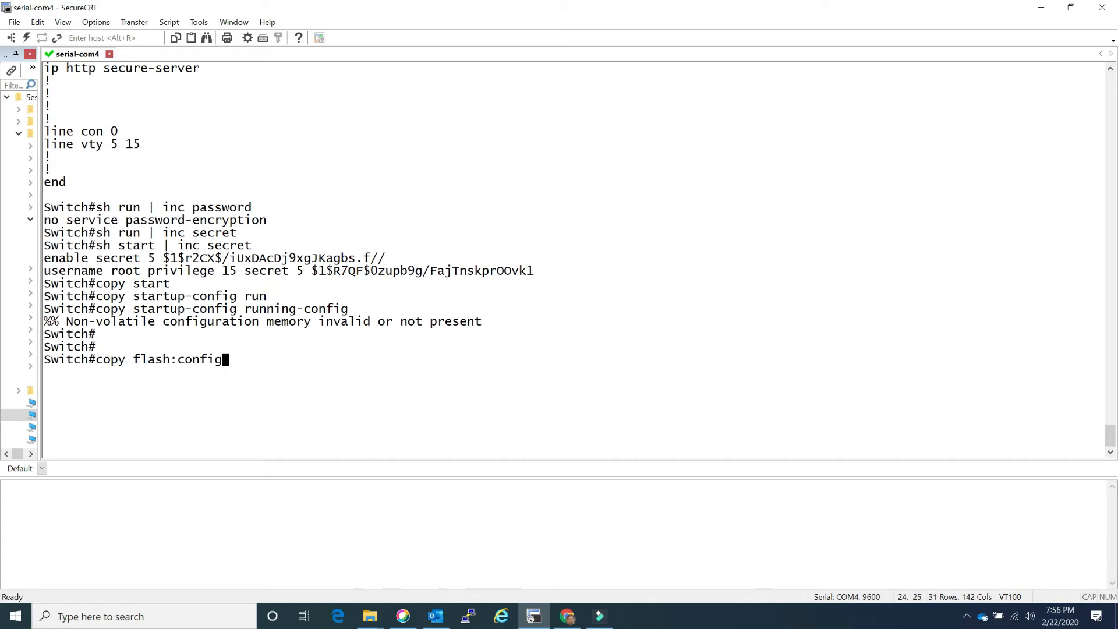
{"action": "type", "text": ".text"}
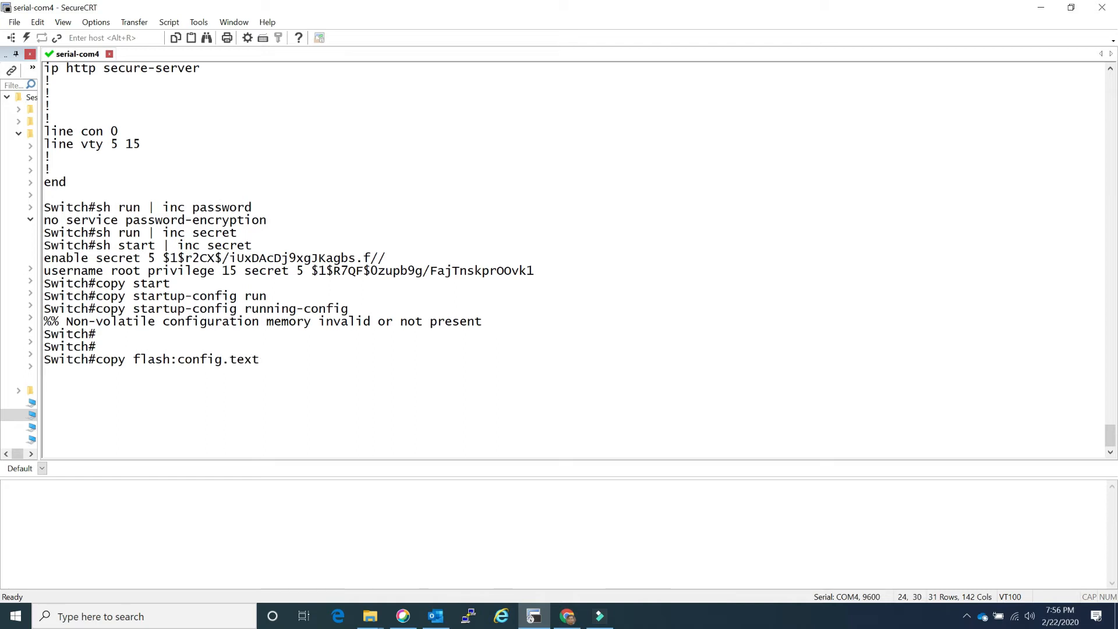
{"action": "type", "text": "run"}
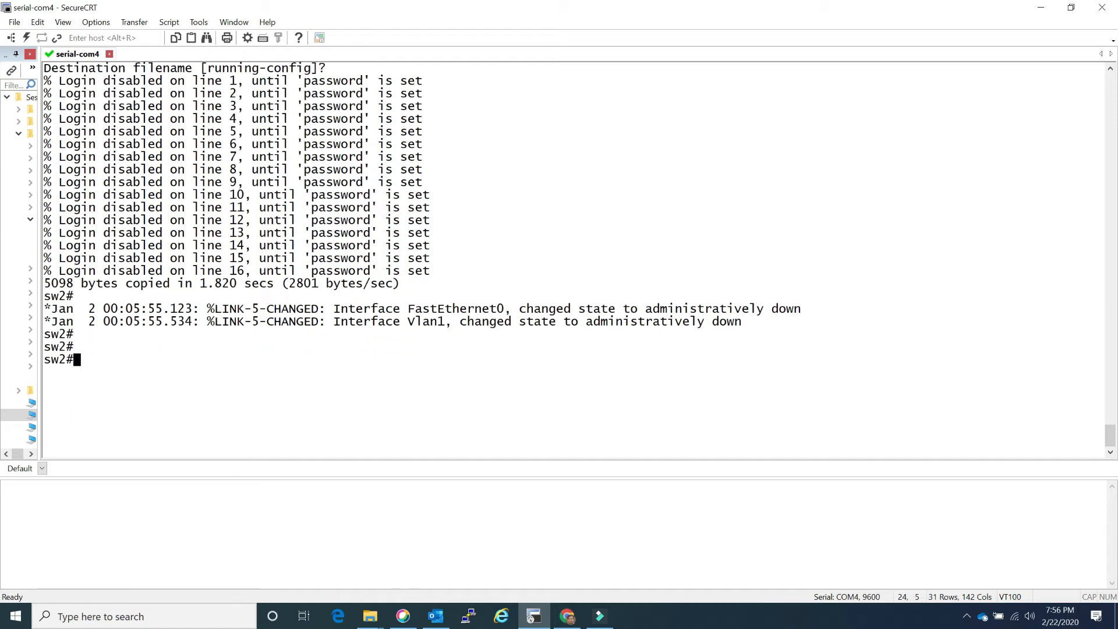
Step: Begin a filtered 'sh run | inc' search of sw2's running configuration
{"action": "type", "text": "sh run"}
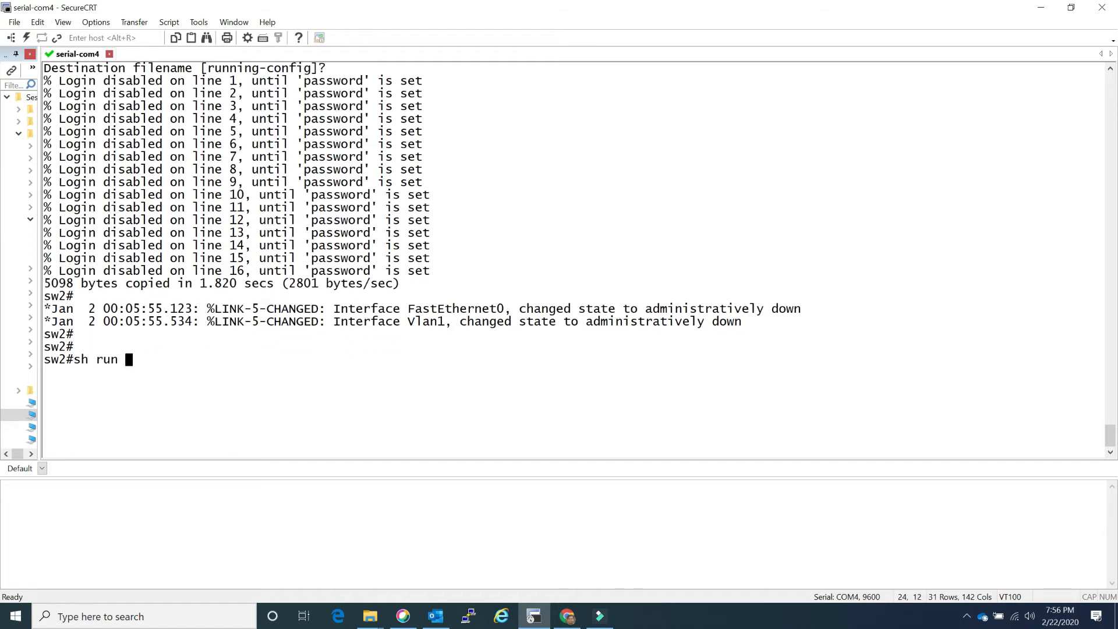
{"action": "type", "text": "| inc"}
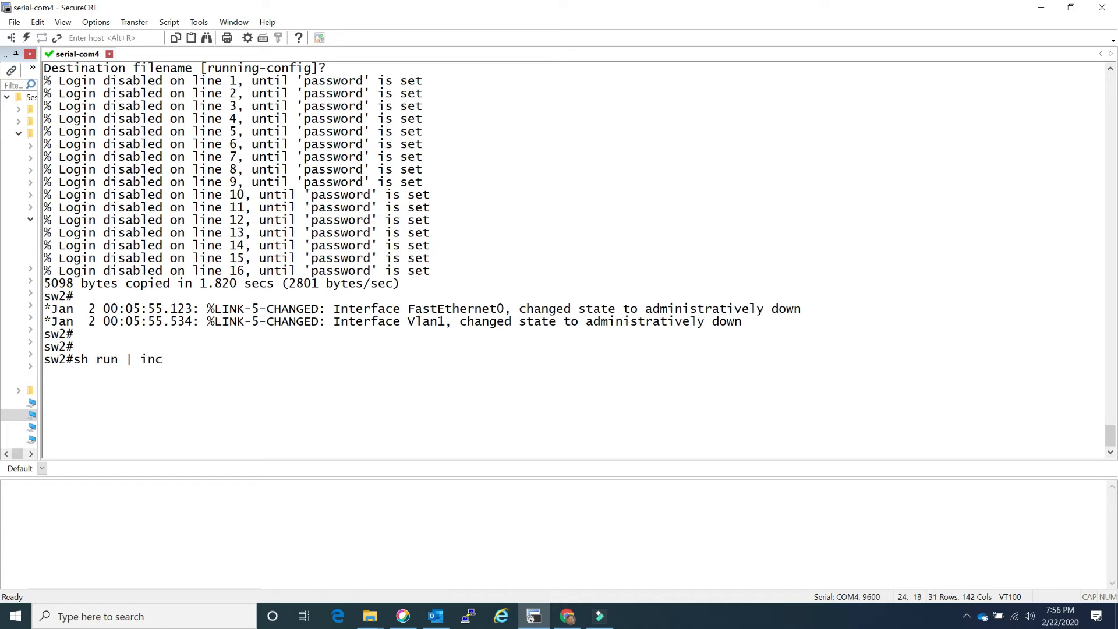
Step: Show sw2's secret lines, then enter config mode and set a new enable secret
{"action": "type", "text": "secret"}
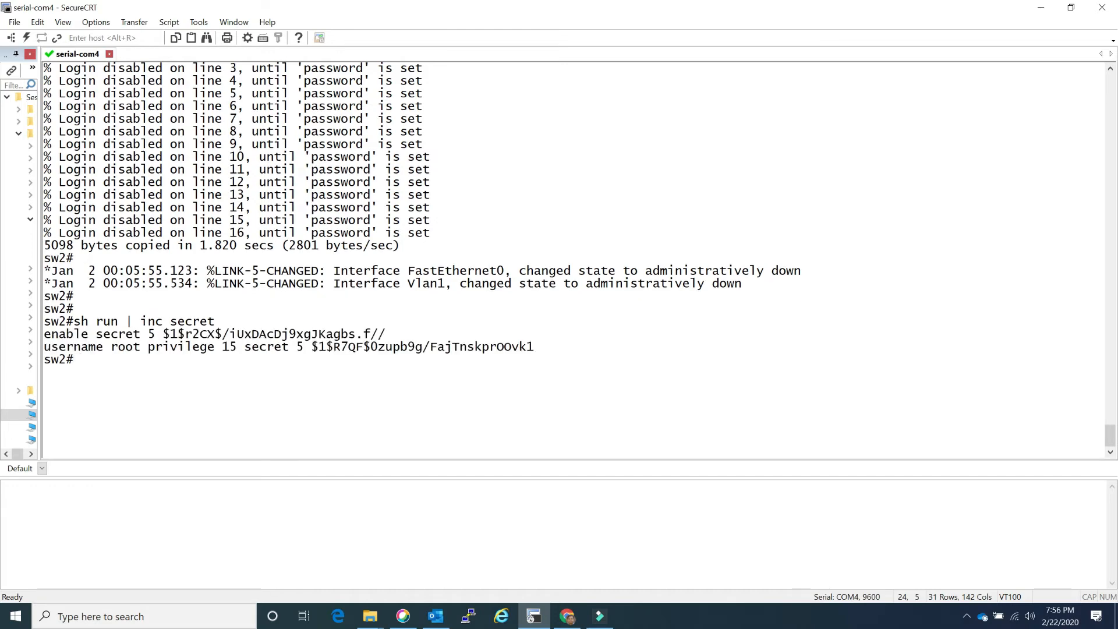
{"action": "type", "text": "config t"}
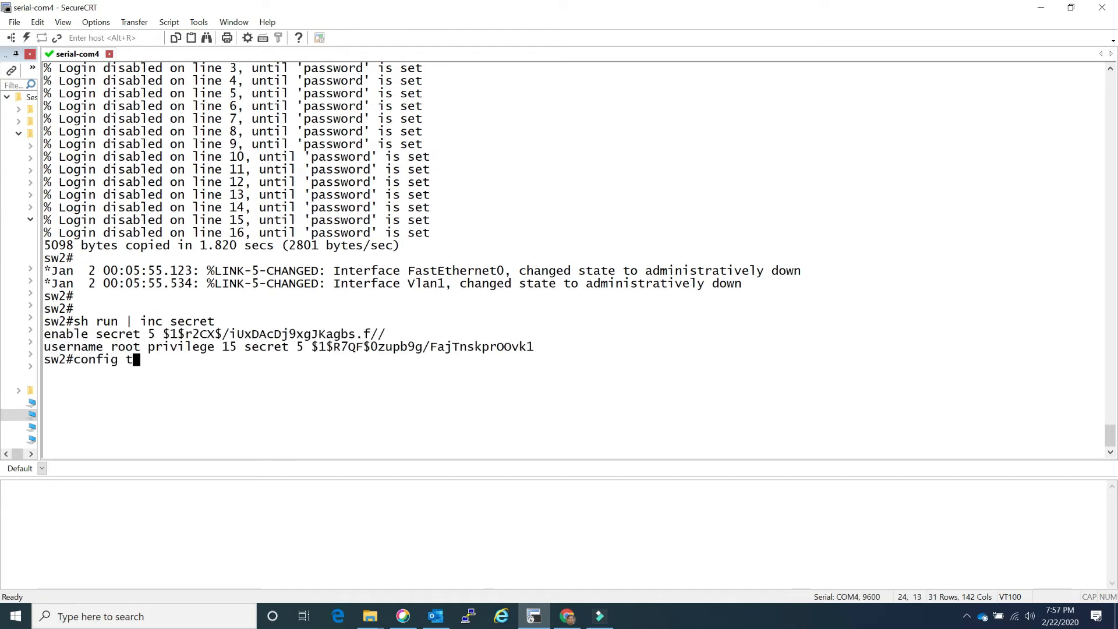
{"action": "type", "text": "enable"}
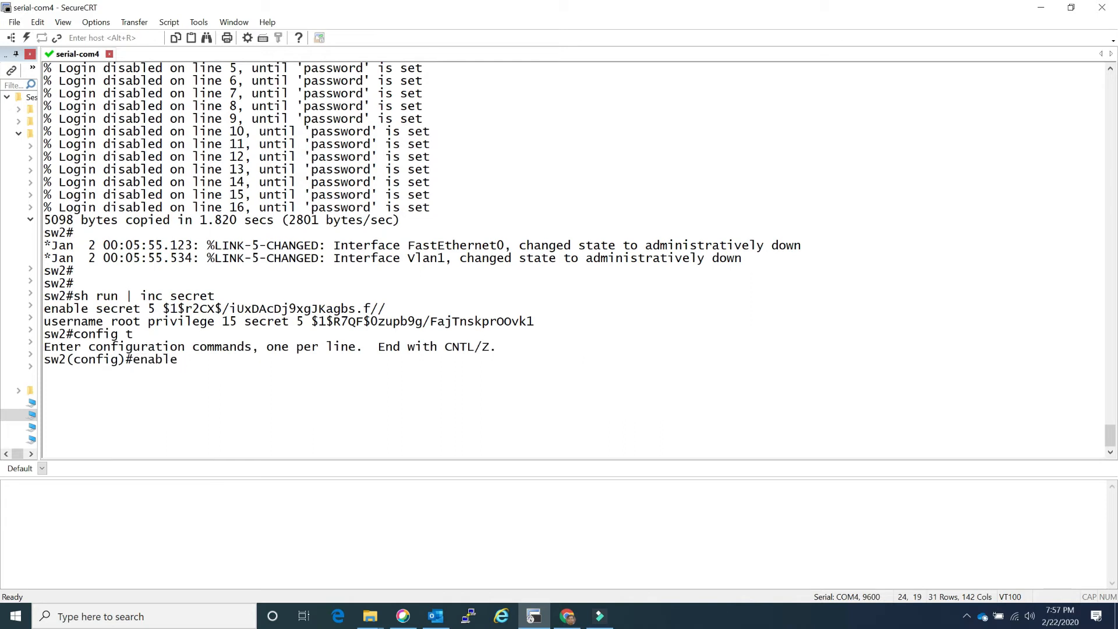
{"action": "type", "text": "secre"}
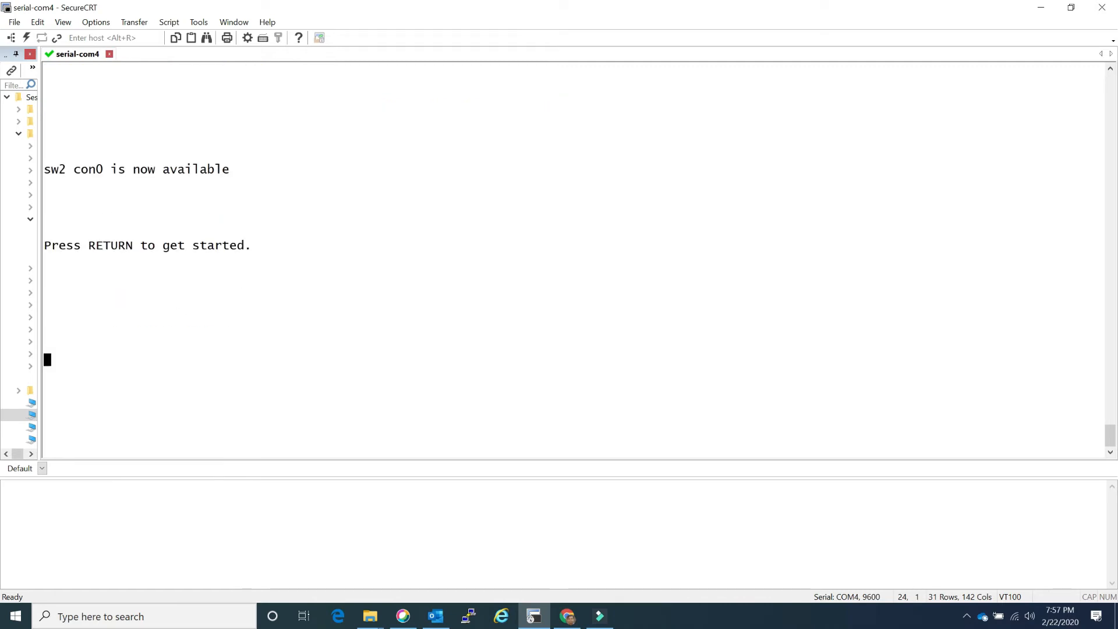
Step: Enter privileged mode with the new secret, save with 'wr mem', log out and re-enable
{"action": "type", "text": "en"}
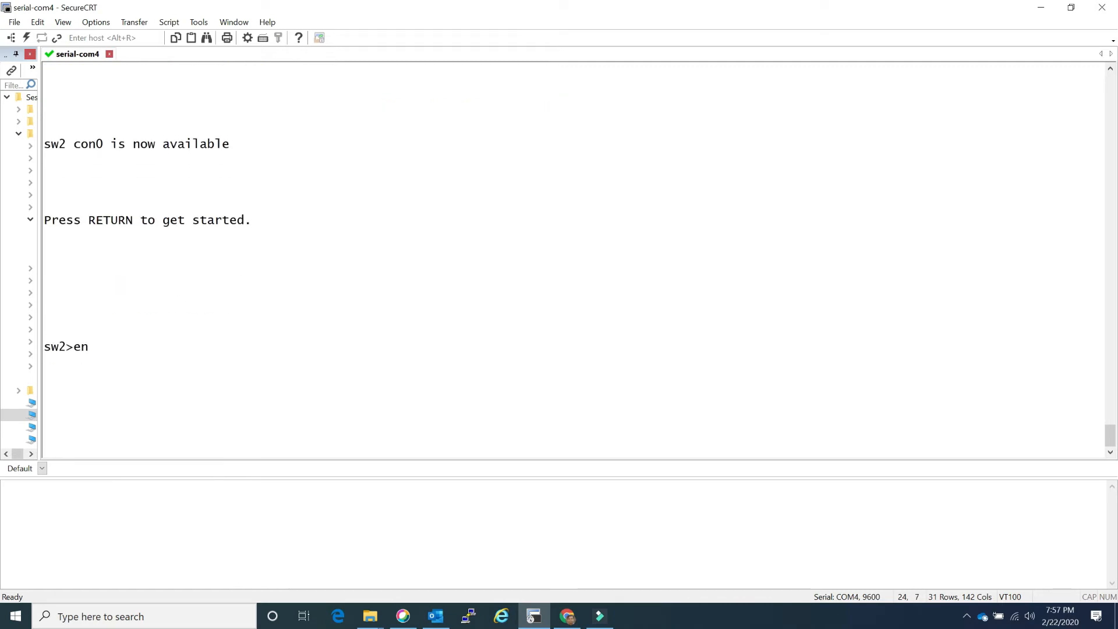
{"action": "key", "text": "Return"}
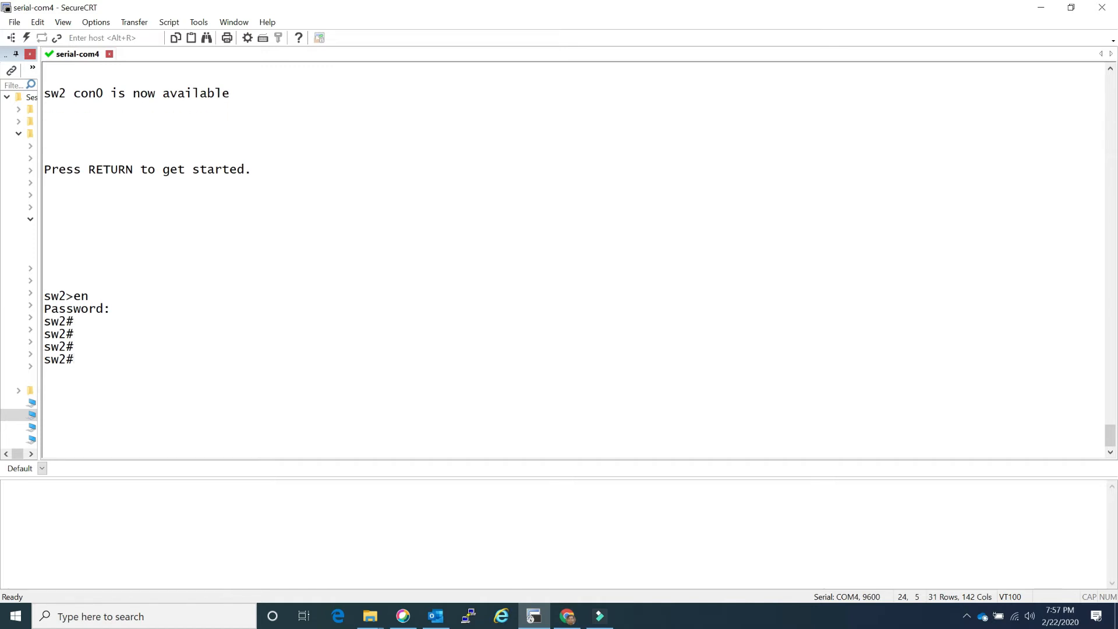
{"action": "type", "text": "wr mem"}
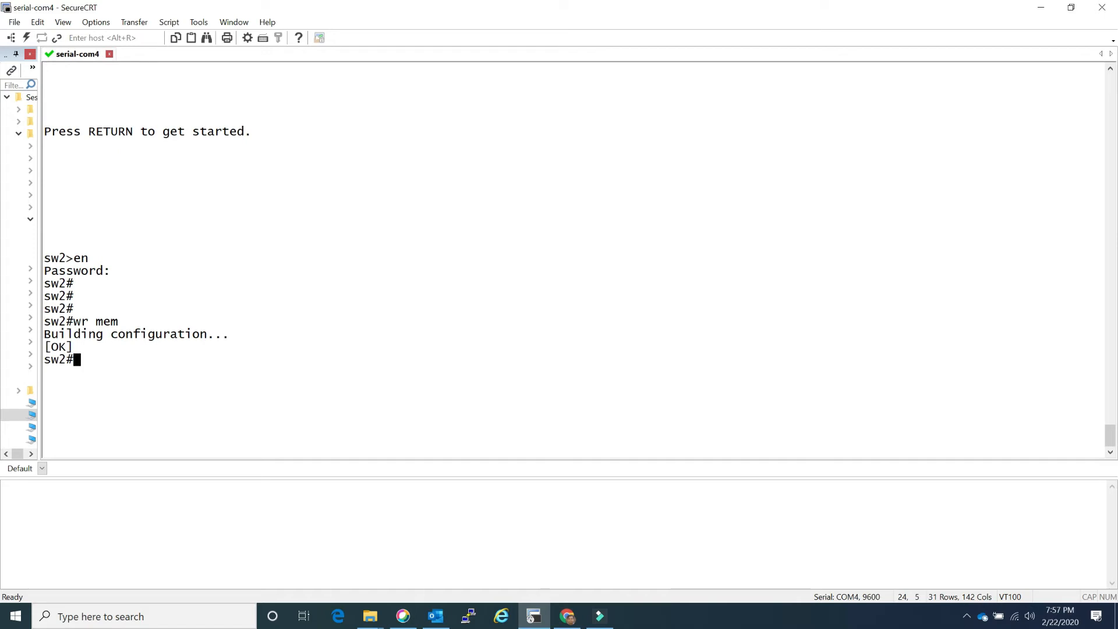
{"action": "type", "text": "logout"}
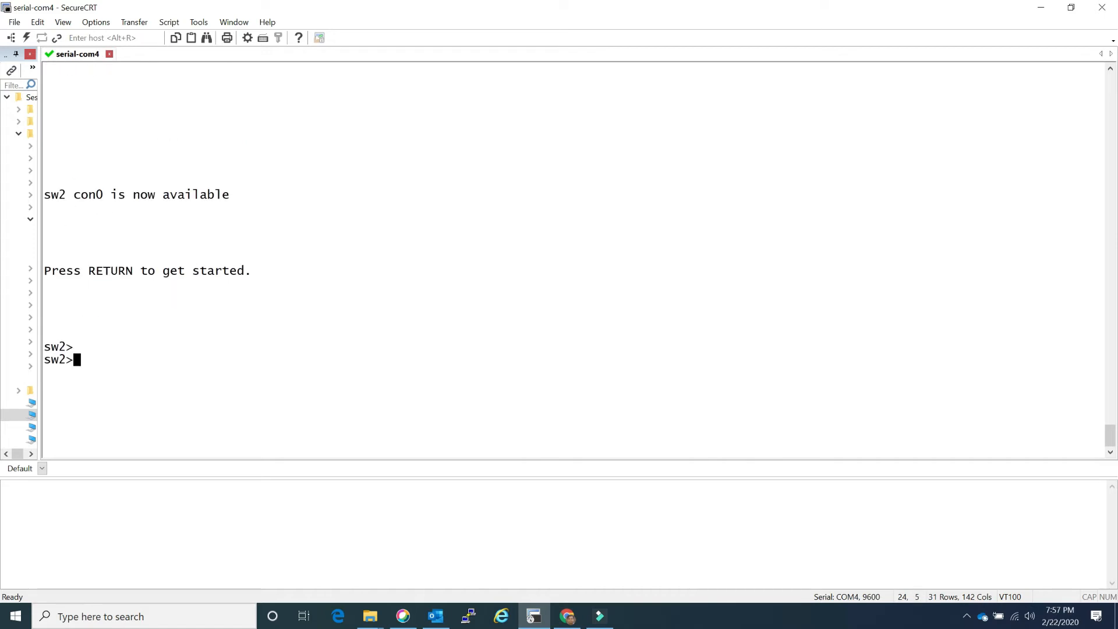
{"action": "type", "text": "en"}
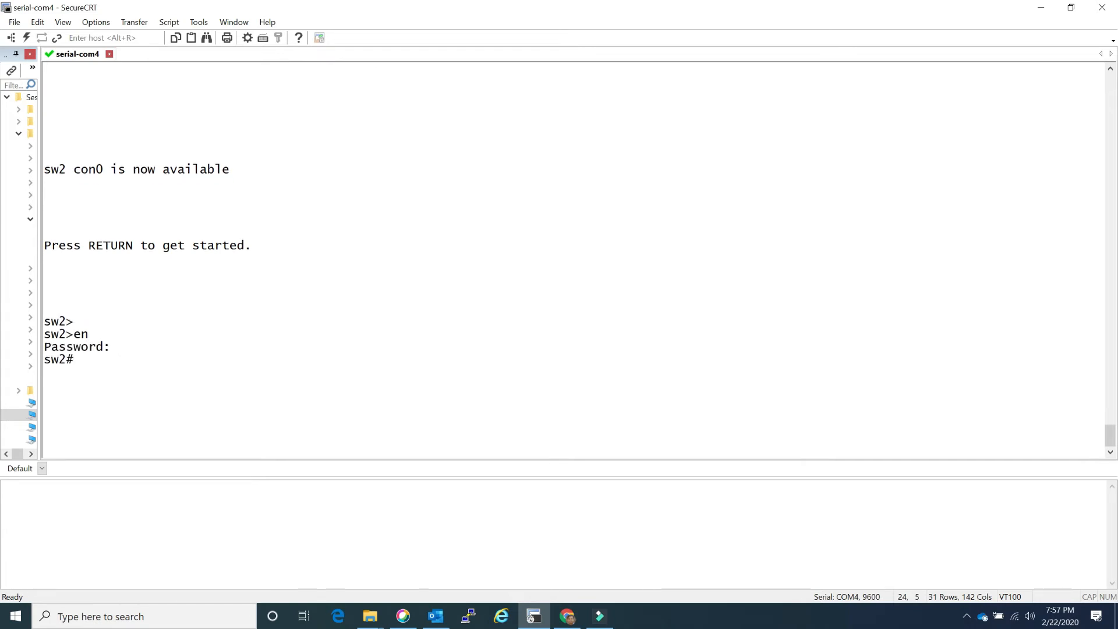
Step: Issue 'reload' on sw2 and confirm the restart
{"action": "type", "text": "reload"}
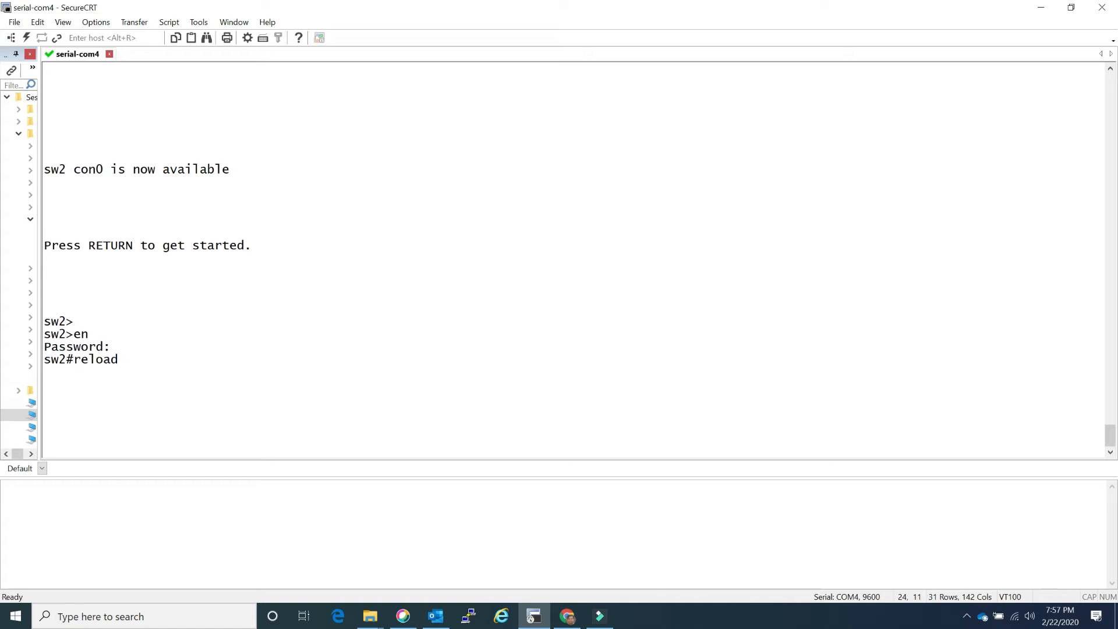
{"action": "key", "text": "Return"}
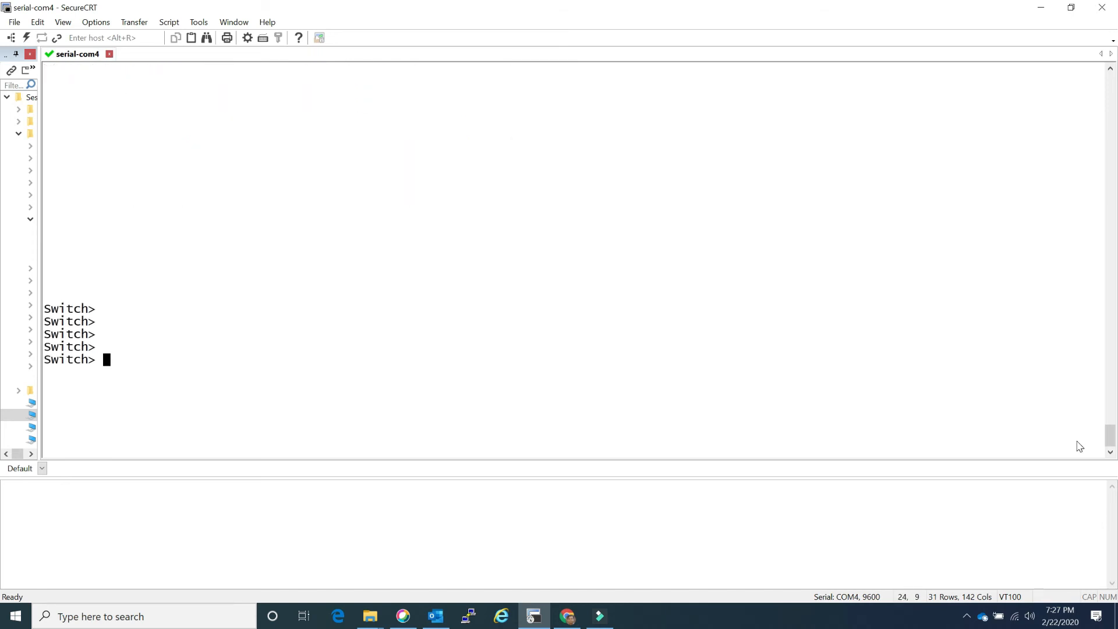
Step: Log into the Aruba switch as root and run 'sh run | inc password'
{"action": "type", "text": "en"}
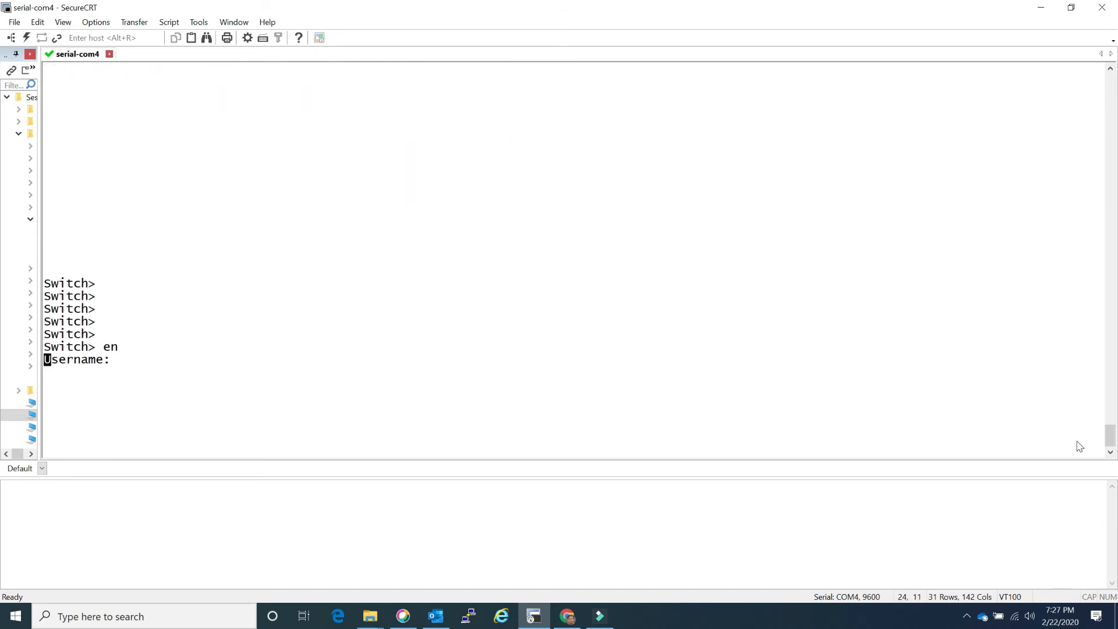
{"action": "type", "text": "root"}
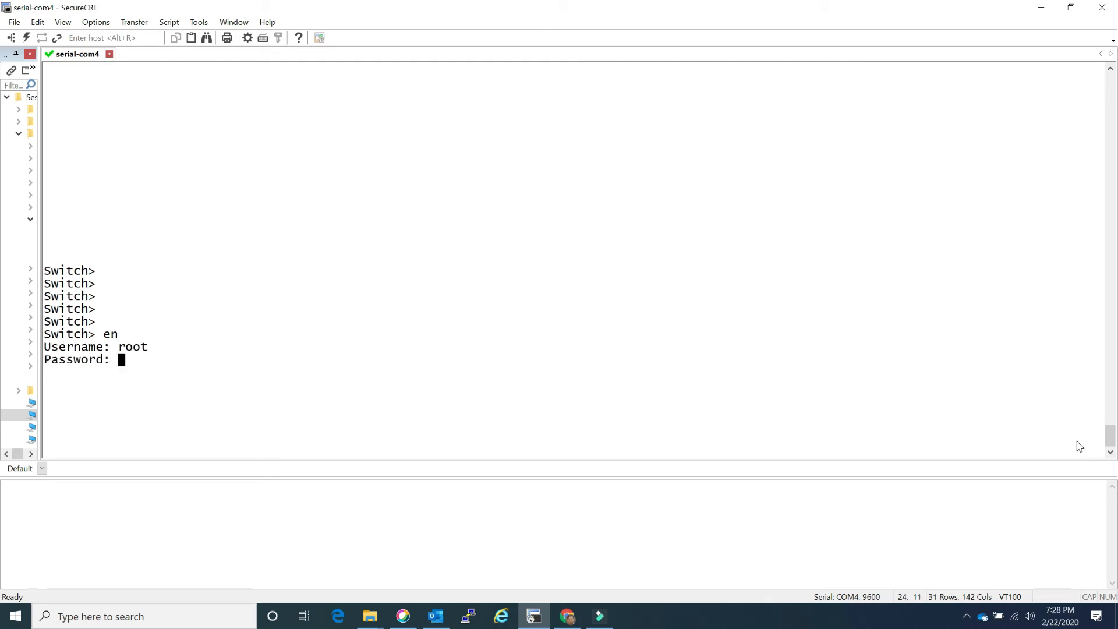
{"action": "type", "text": "sh"}
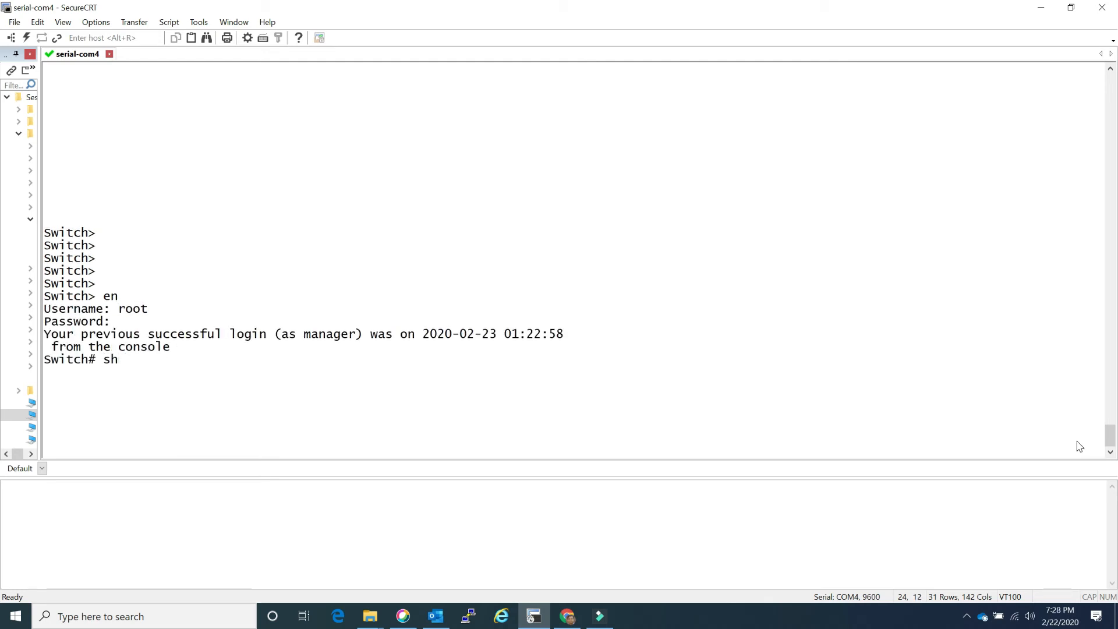
{"action": "type", "text": "run | inc p"}
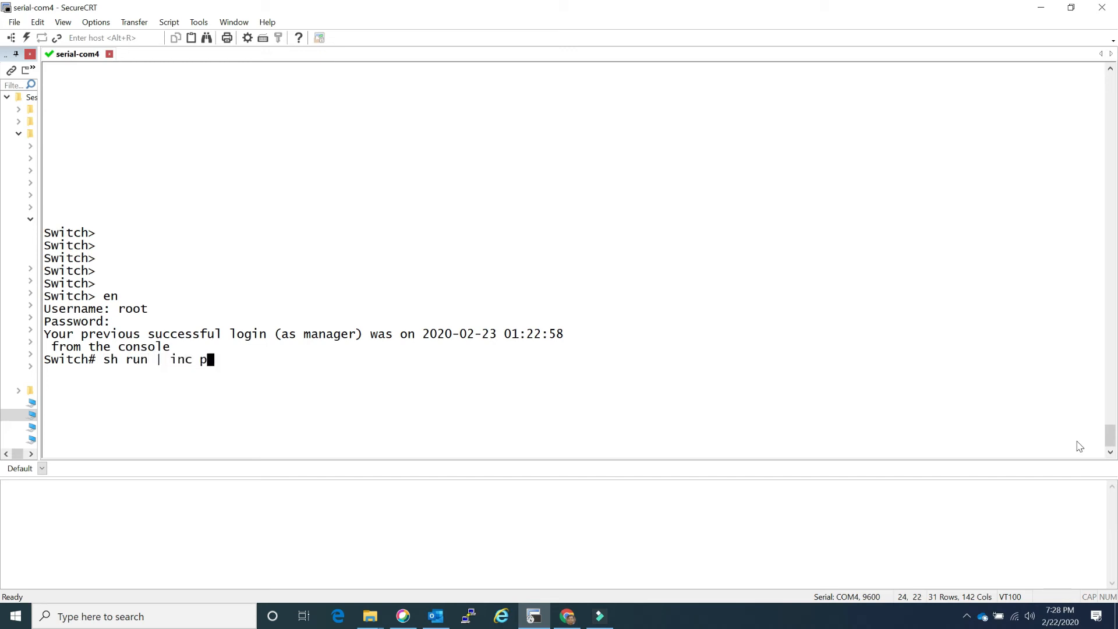
{"action": "type", "text": "assword"}
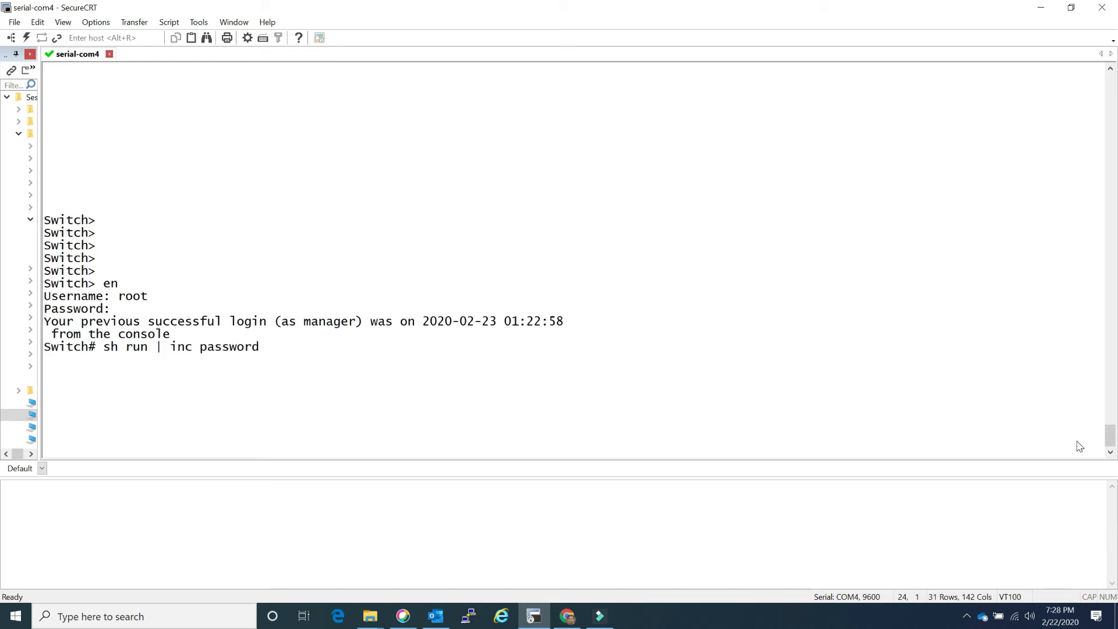
{"action": "key", "text": "Return"}
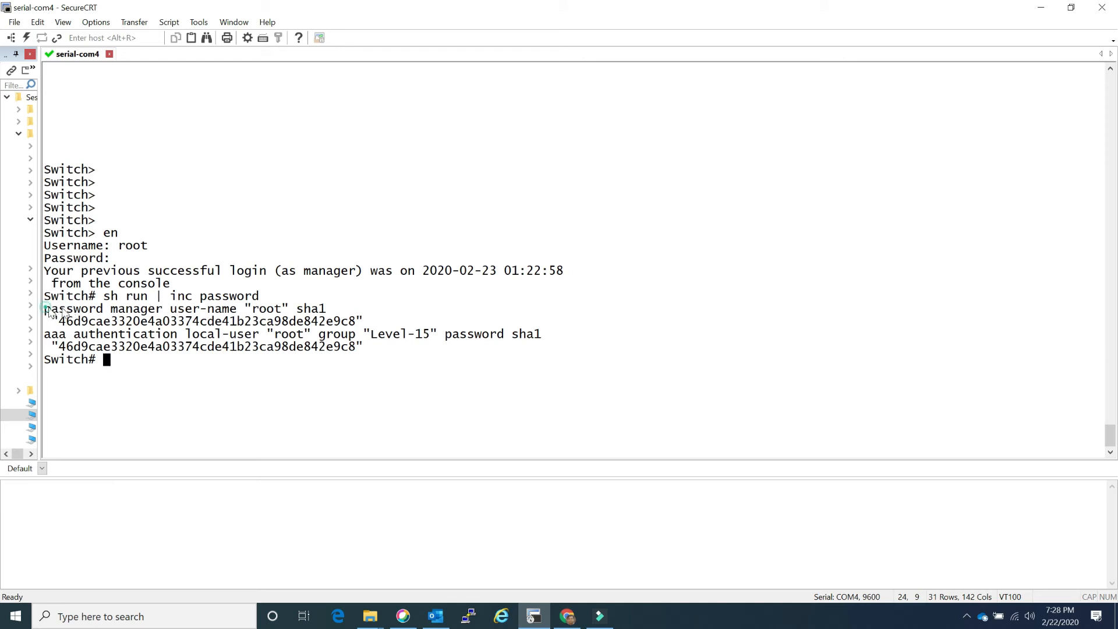
Step: Highlight the manager password lines and the root user name in the output, then clear the selection
{"action": "left_click_drag", "start_coordinate": [43, 309], "coordinate": [365, 321]}
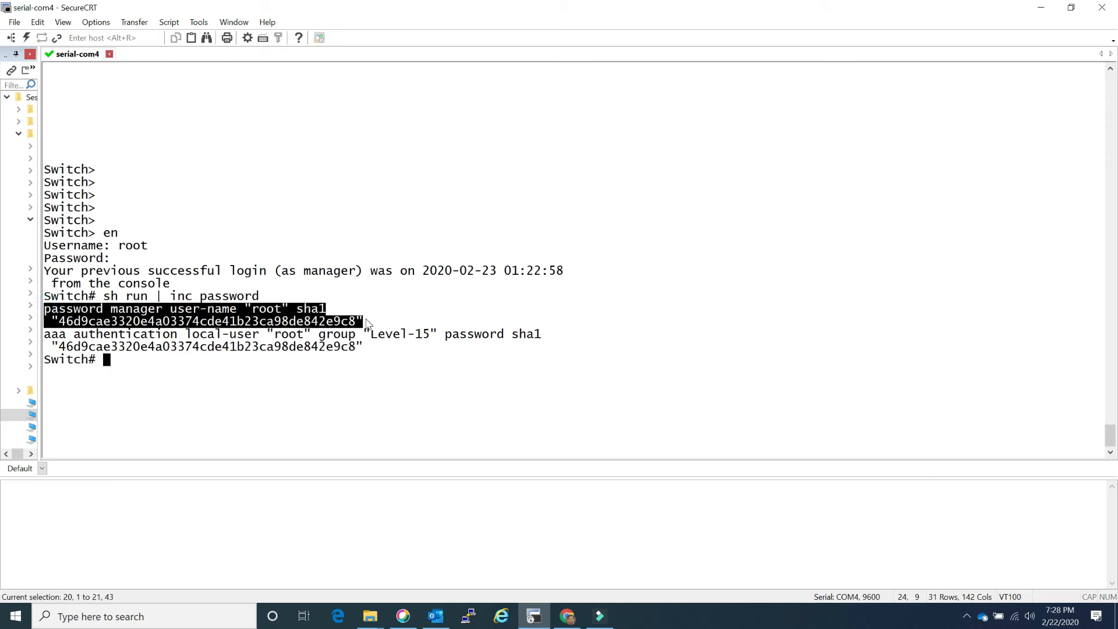
{"action": "double_click", "coordinate": [138, 308]}
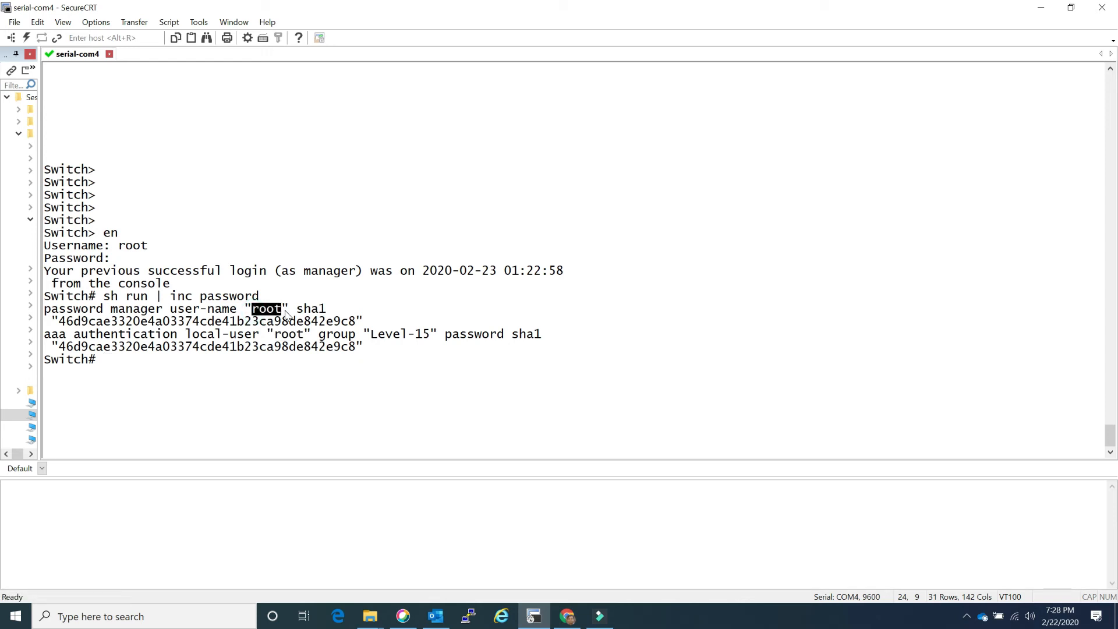
{"action": "left_click", "coordinate": [214, 387]}
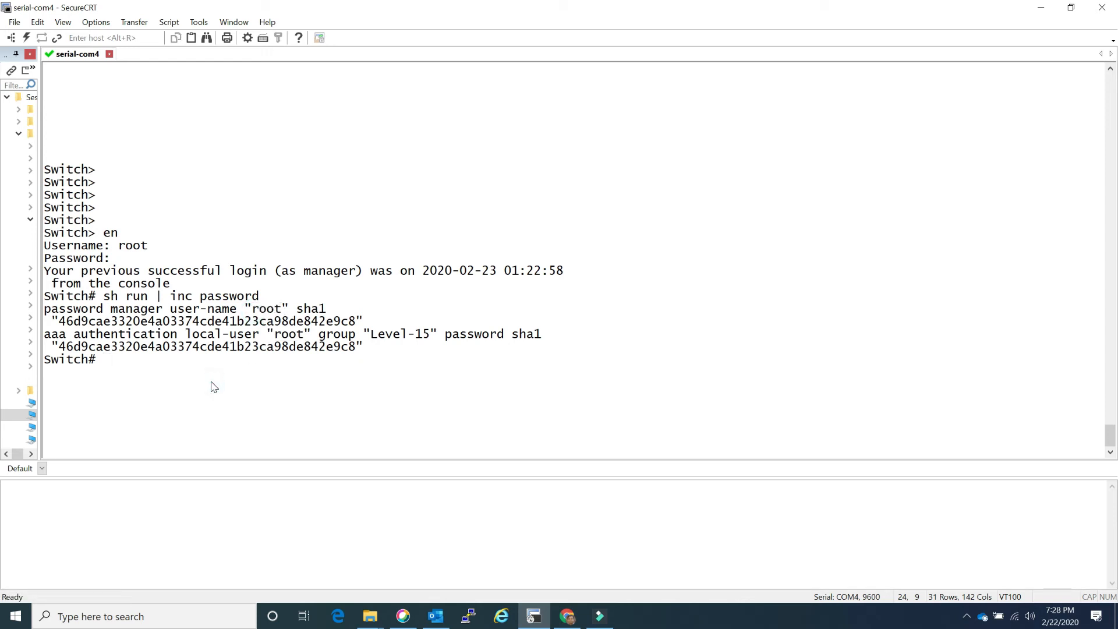
Step: Log out of the Aruba switch, confirming with 'y'
{"action": "type", "text": "logout"}
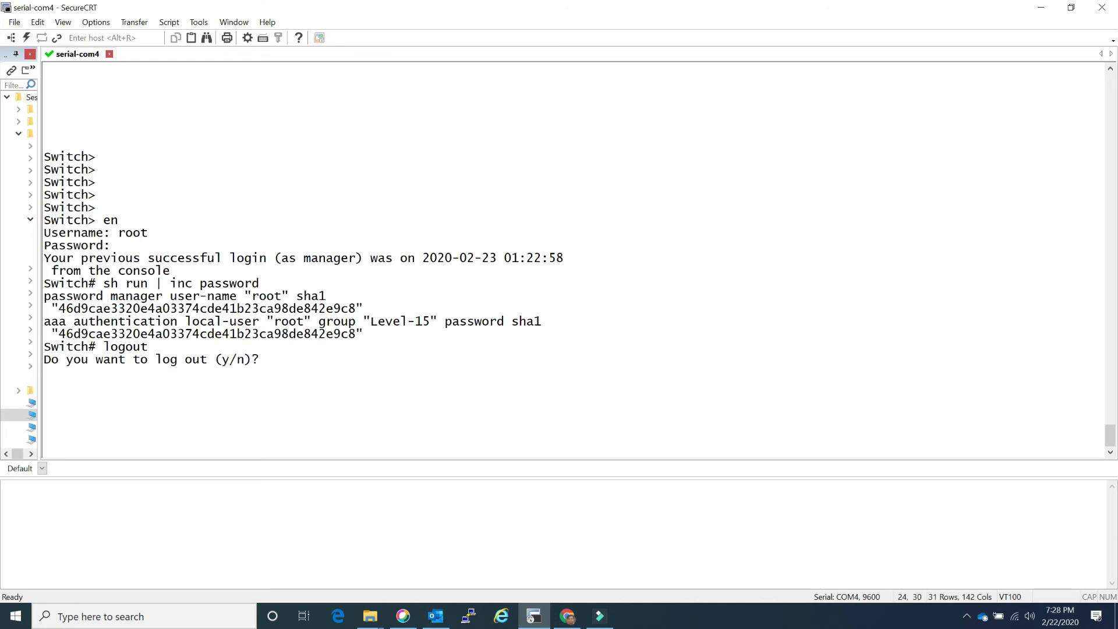
{"action": "type", "text": "y"}
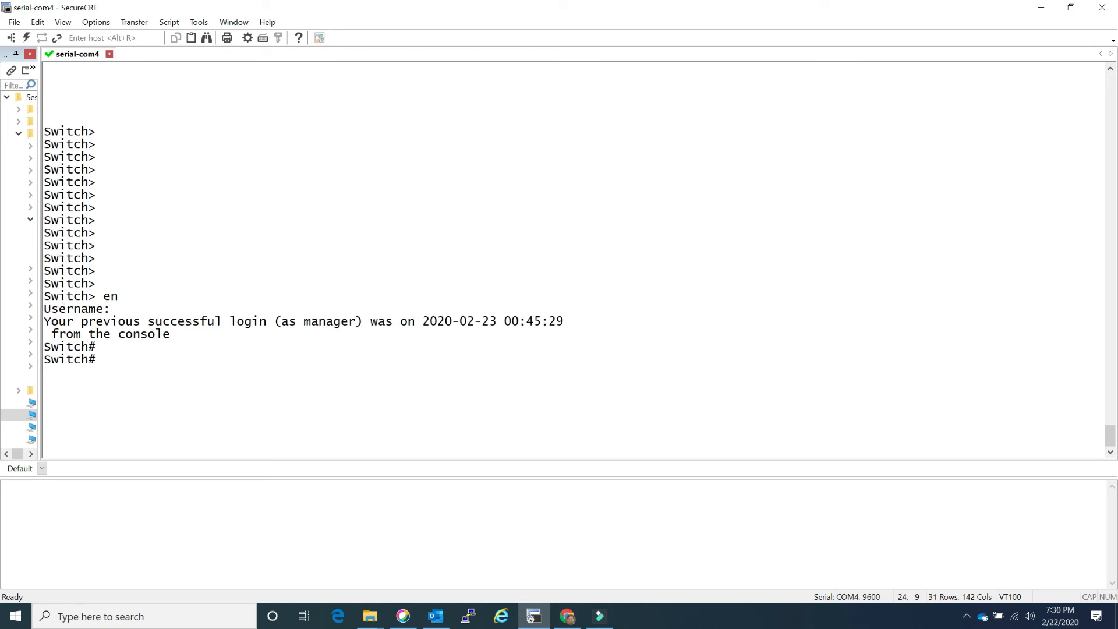
Step: Run 'sh run | inc password' to confirm only the hashed root credential remains
{"action": "type", "text": "sh run |"}
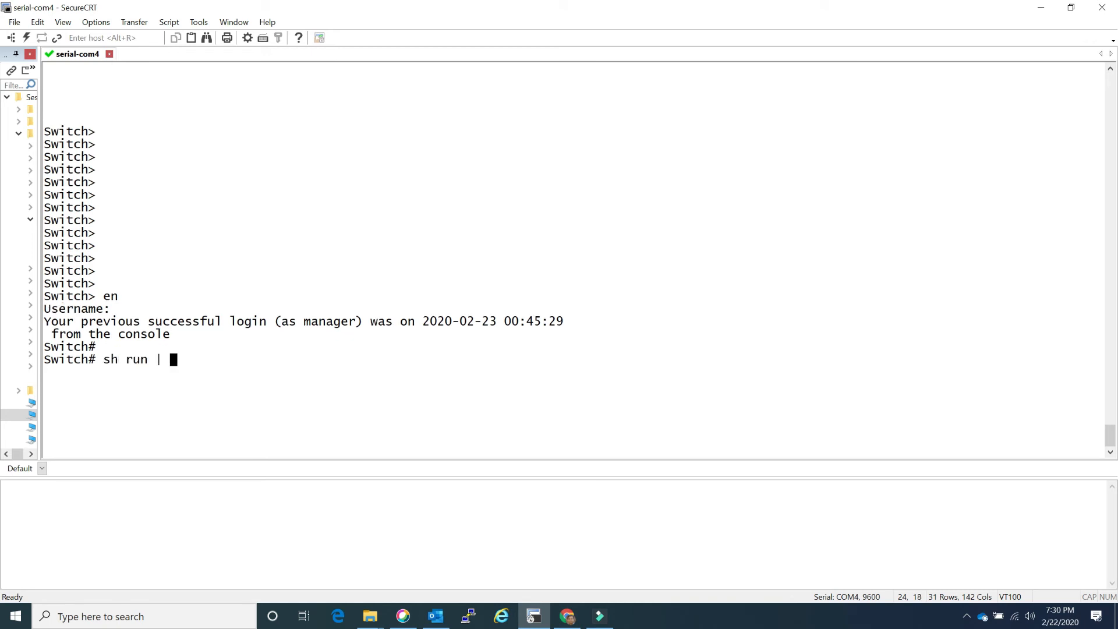
{"action": "type", "text": "inc password"}
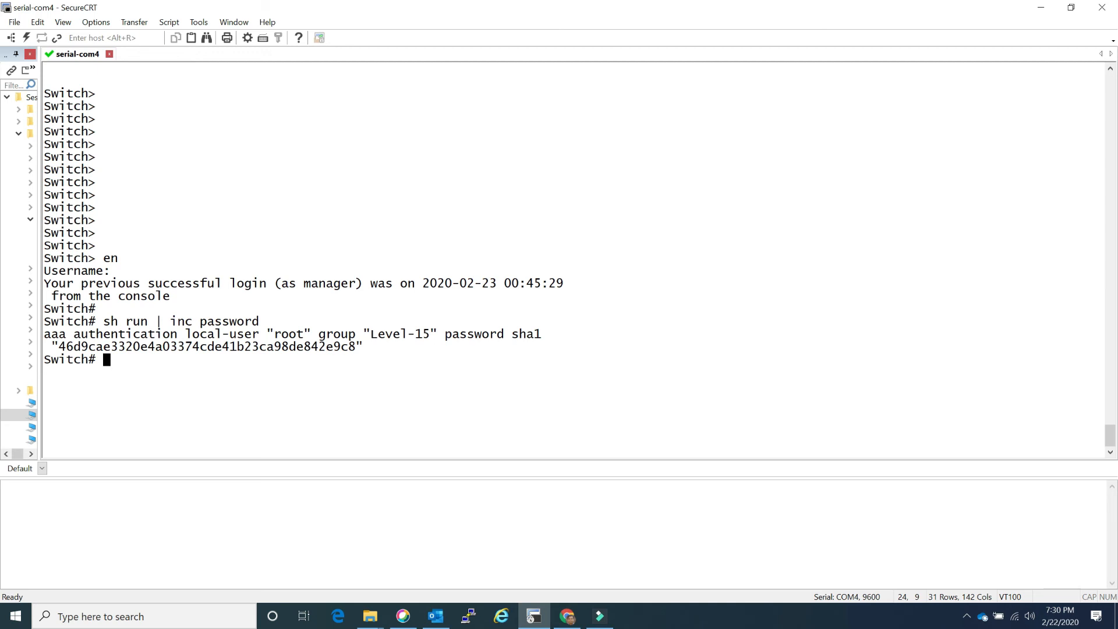
Step: Log out of the Aruba switch, answering 'y' to log out and 'n' to saving the configuration
{"action": "type", "text": "lo"}
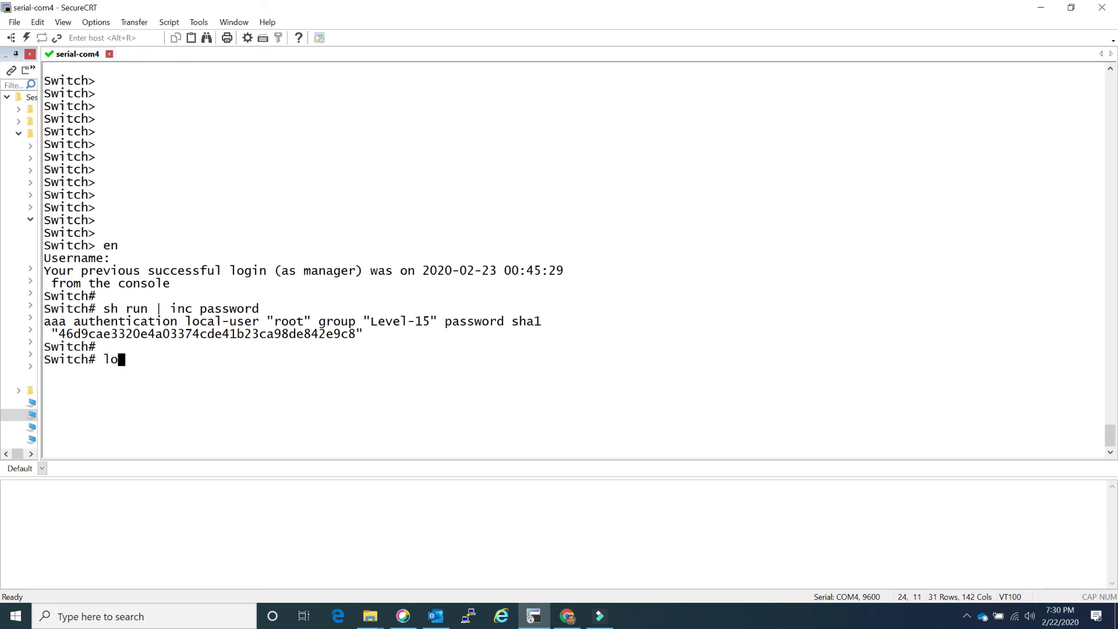
{"action": "type", "text": "gout"}
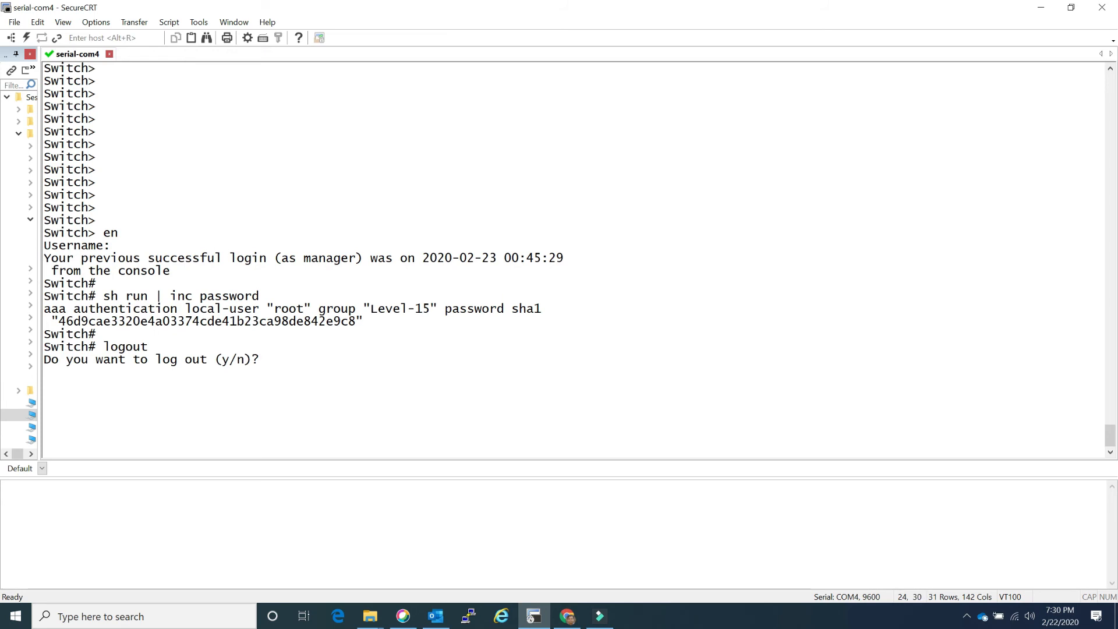
{"action": "type", "text": "y"}
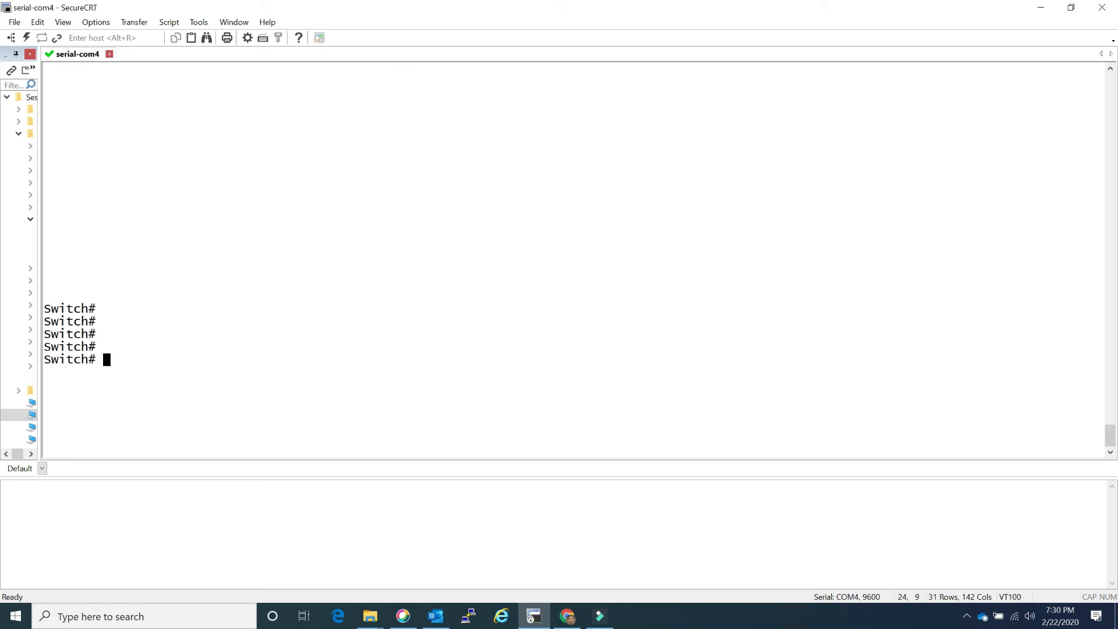
{"action": "type", "text": "logout"}
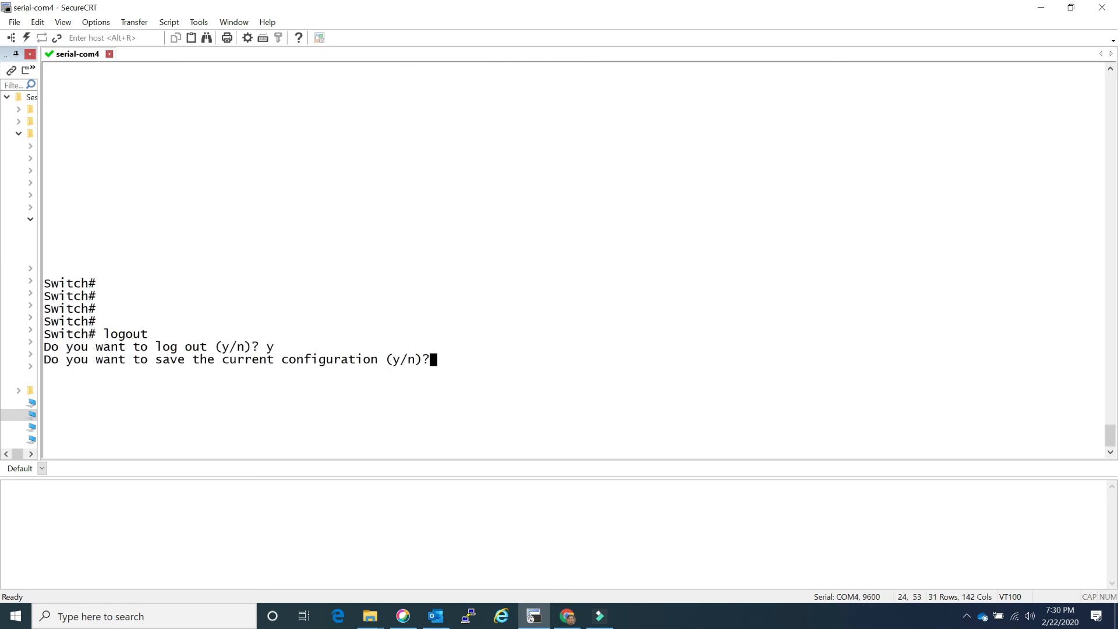
{"action": "type", "text": "n"}
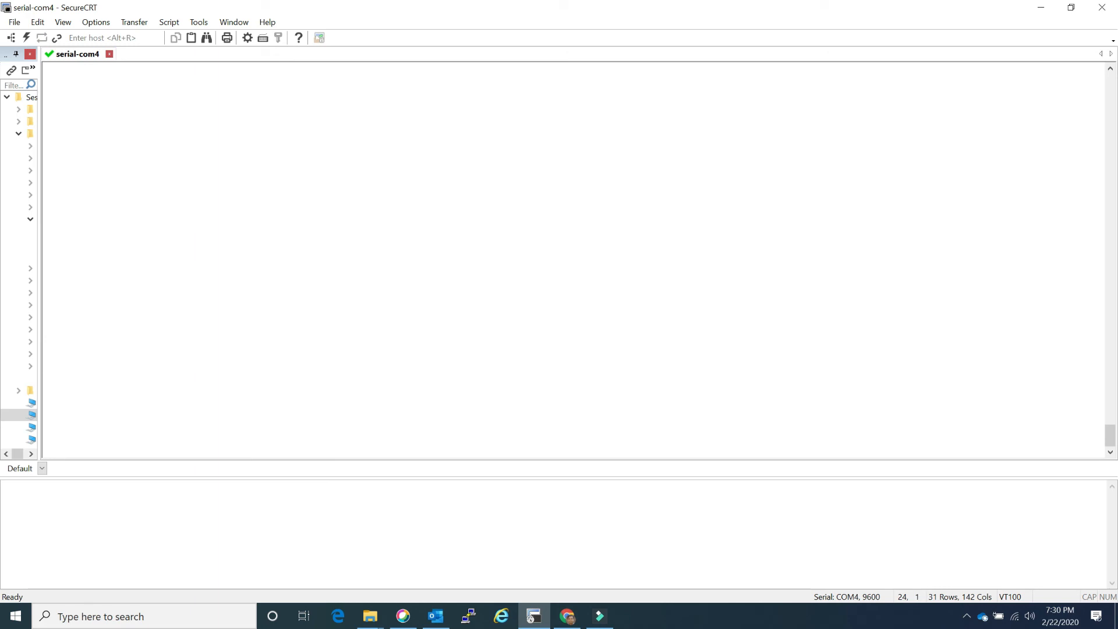